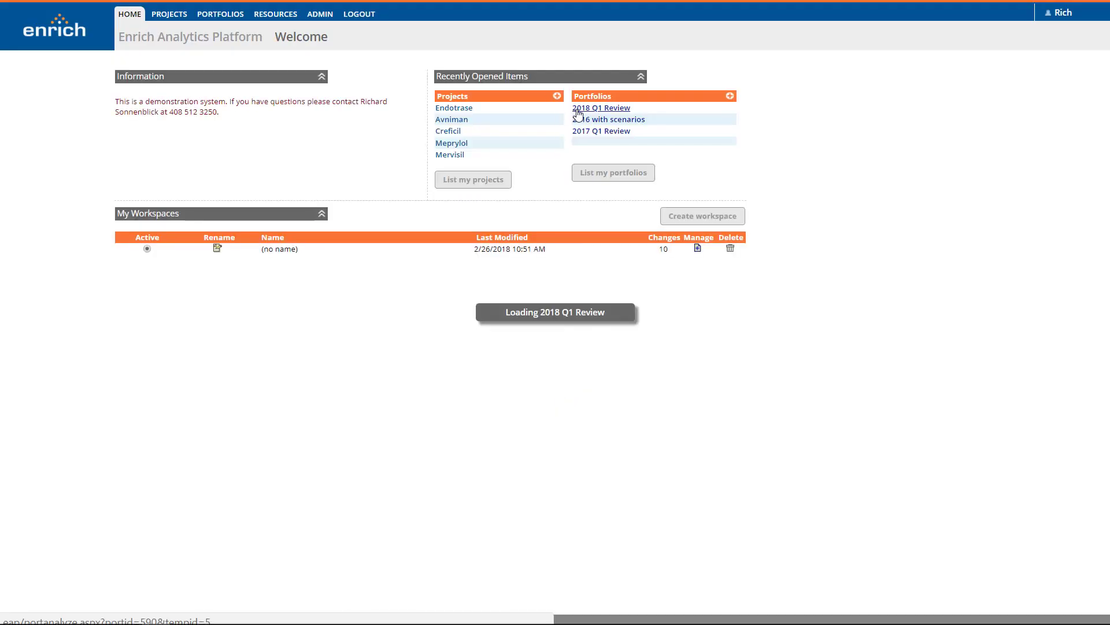
Open the 2018 Q1 Review portfolio, view Eaglogen's eNPV history, then close the pop-ups.
click(600, 107)
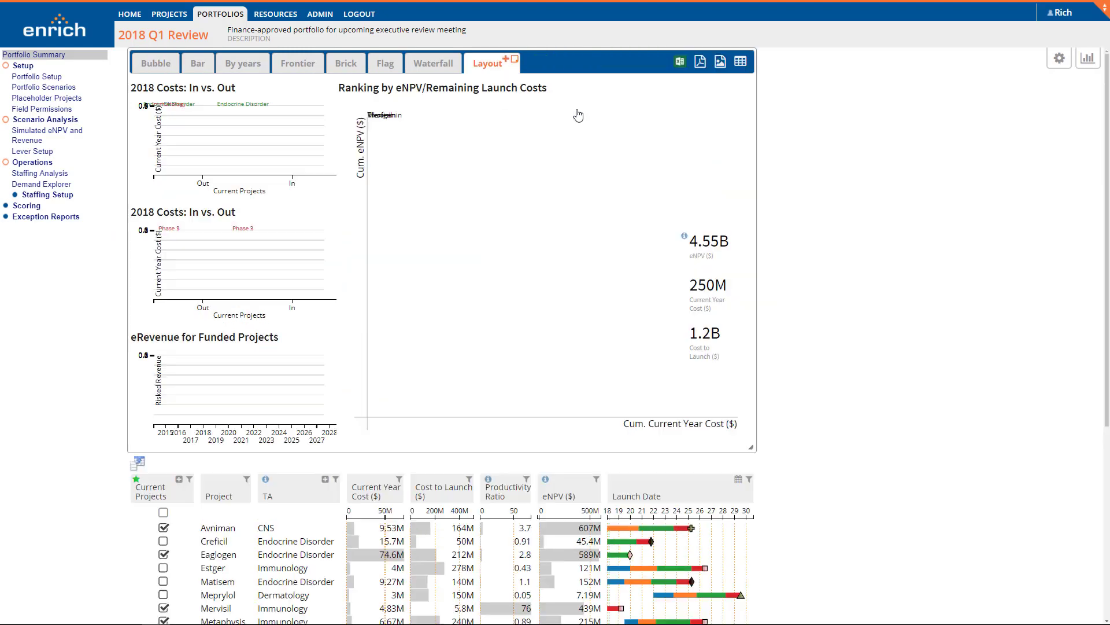
click(572, 223)
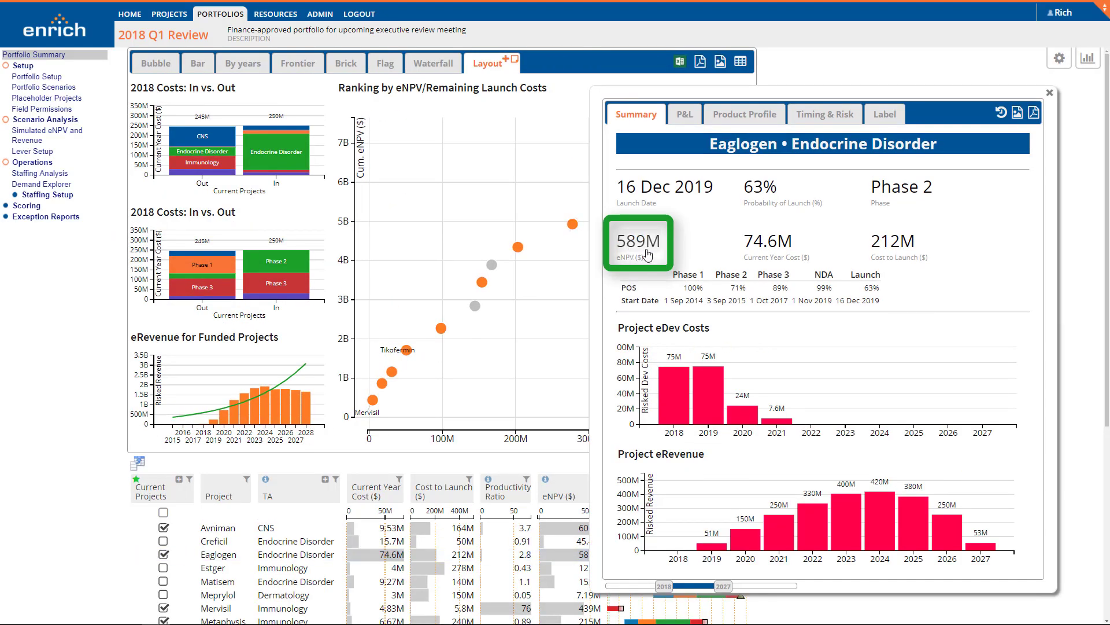
click(639, 243)
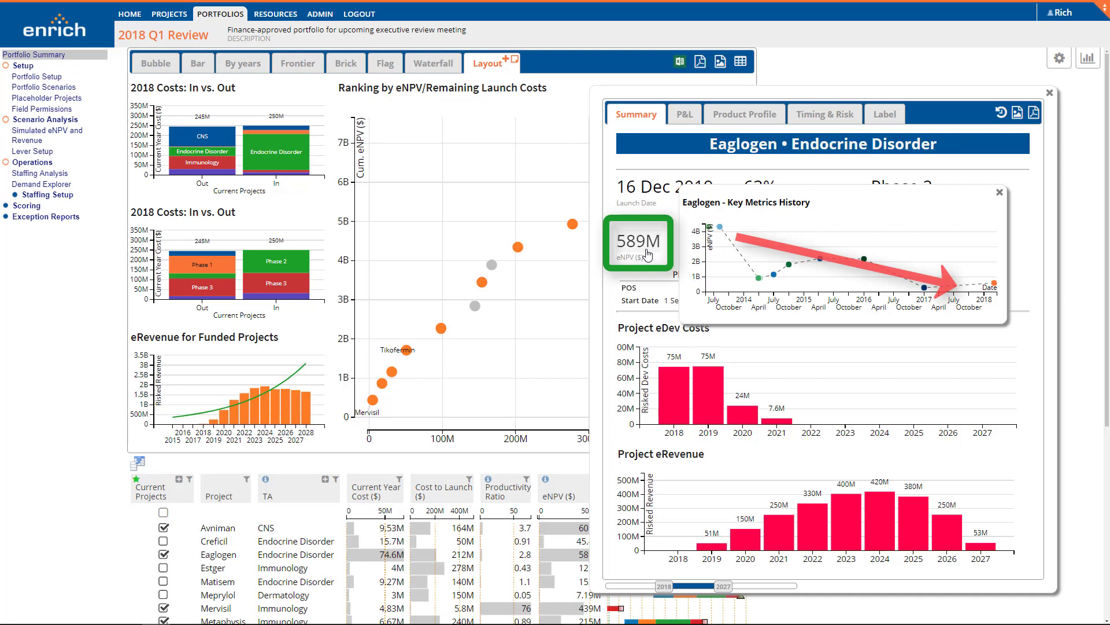
click(1050, 93)
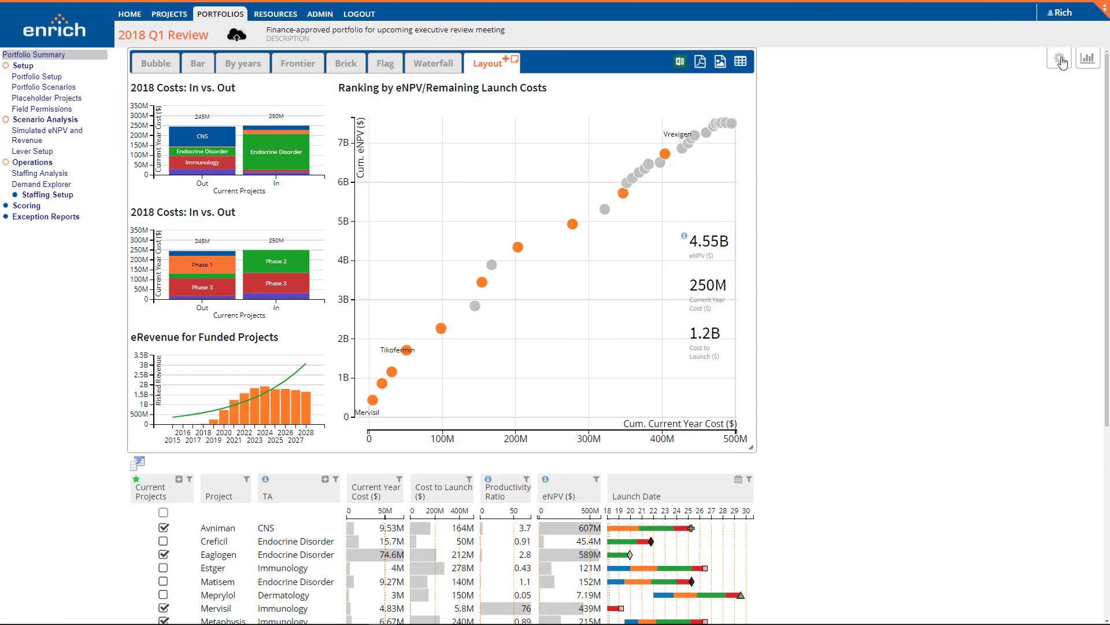
Set variance analysis to compare against another portfolio and pick the reference portfolio.
click(1059, 57)
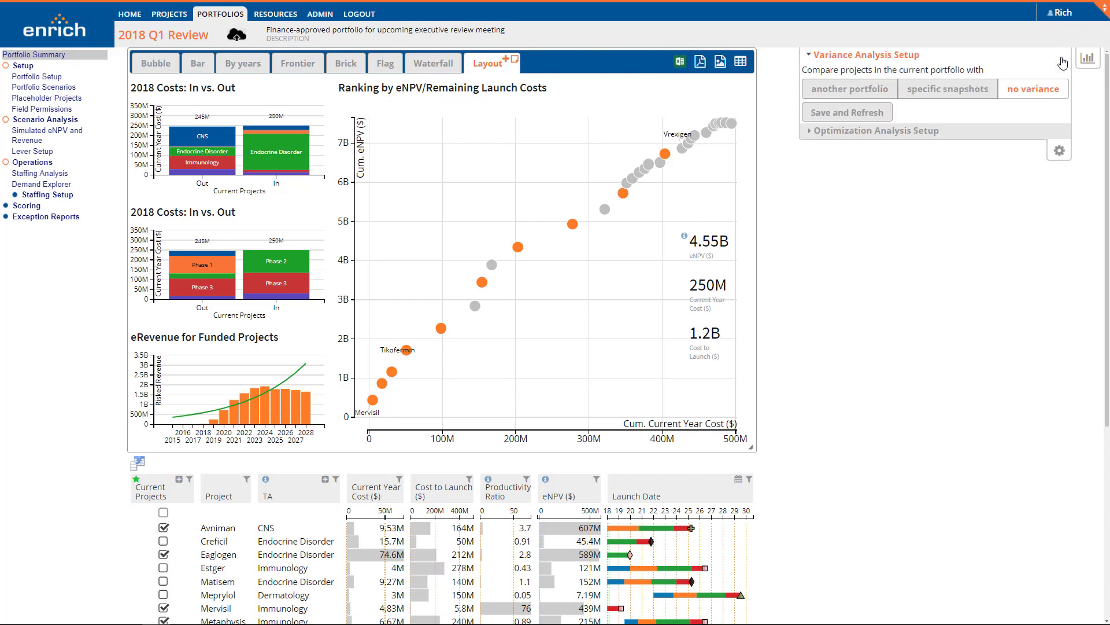
click(850, 88)
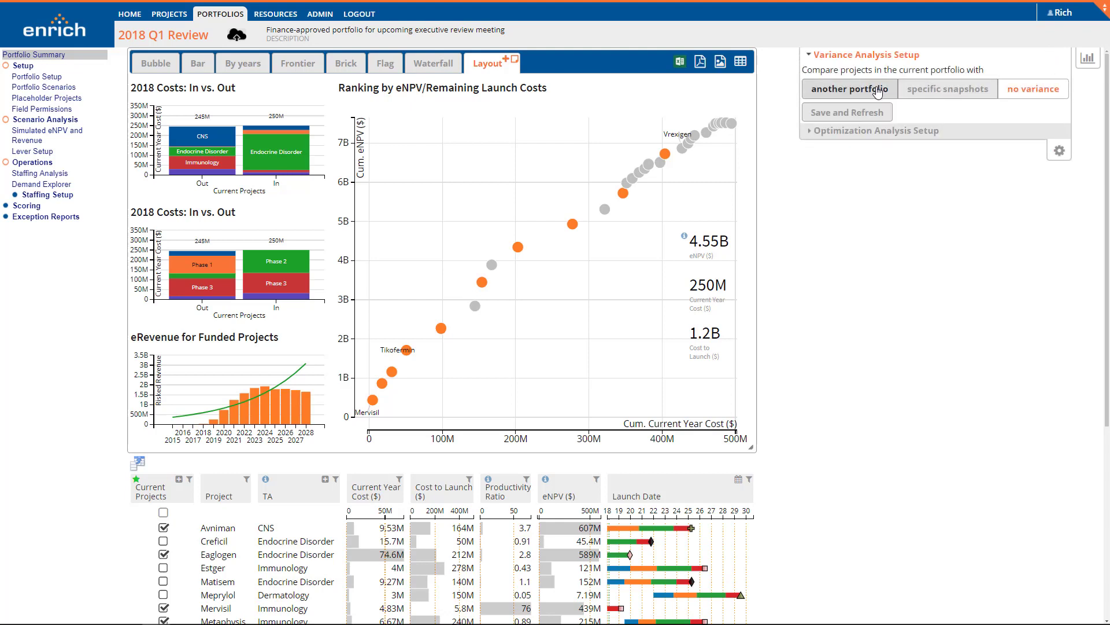
click(850, 88)
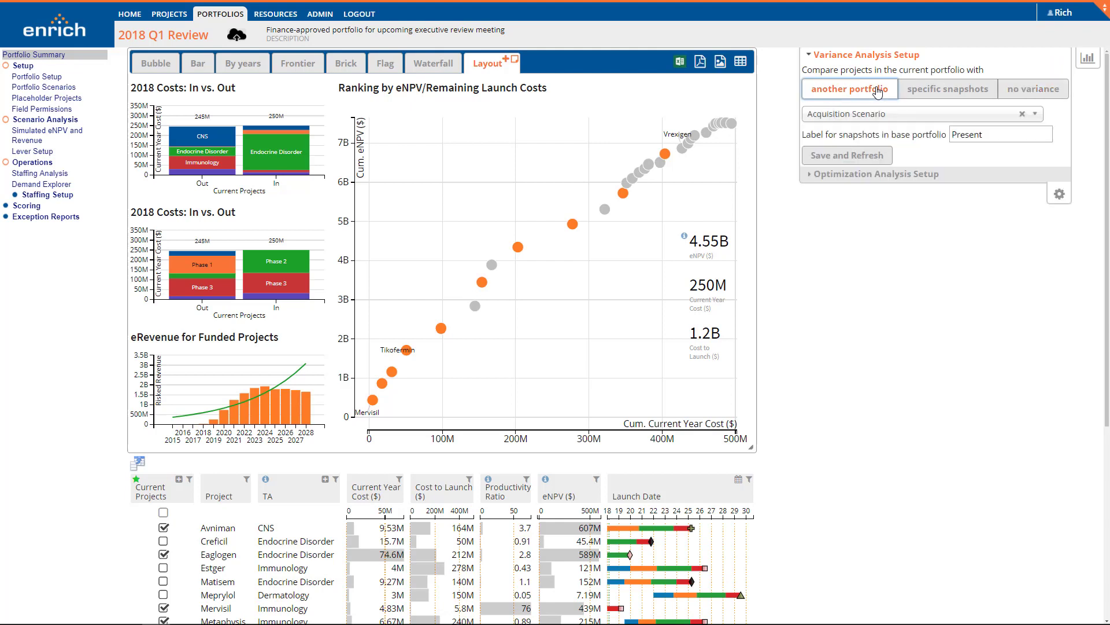
mouse_move(879, 117)
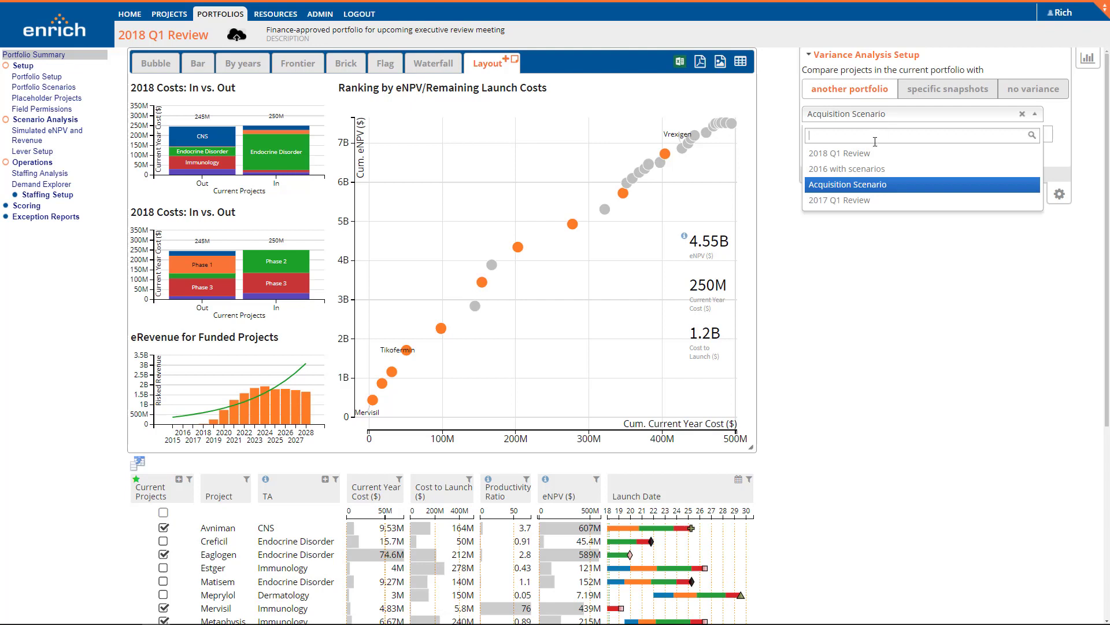
click(840, 152)
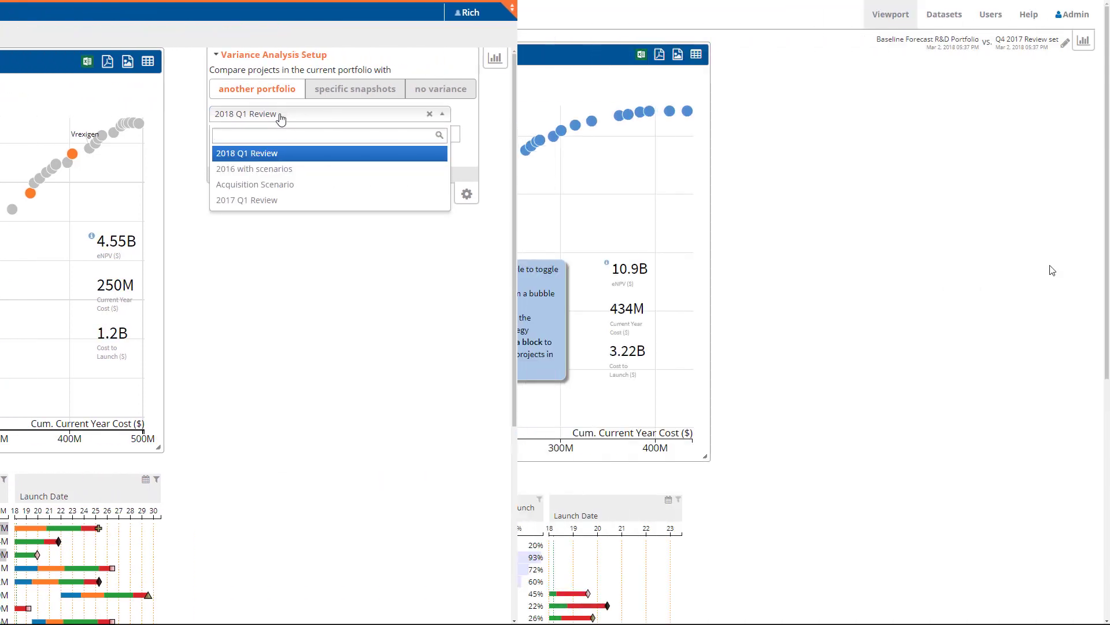
Close the analysis setup options to return to the 2018 Q1 Review dashboard.
click(1068, 40)
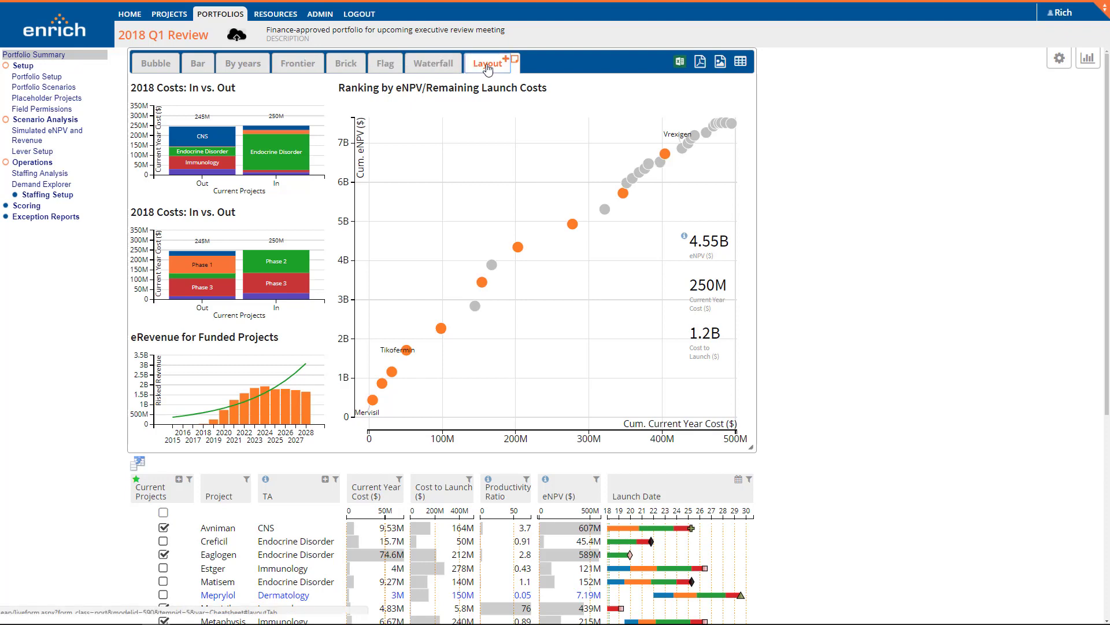
Collapse the chart panel so the whole project table with eNPV and launch dates shows.
click(488, 63)
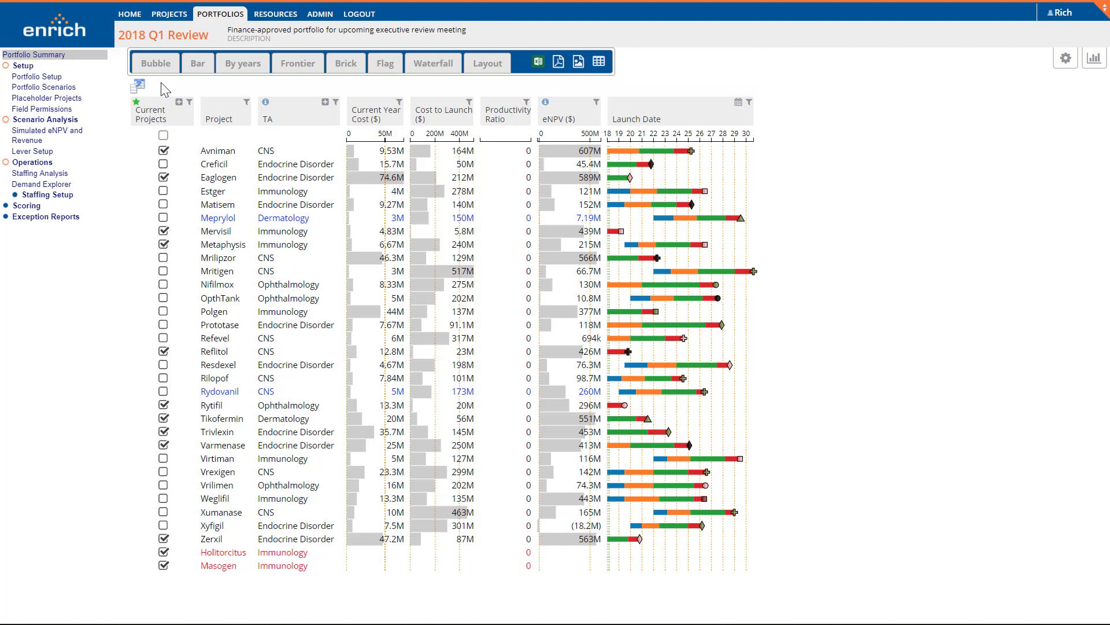
Search the field chooser for 'variance' and add the Phase, Launch Date and eNPV ($) Variance columns.
click(137, 84)
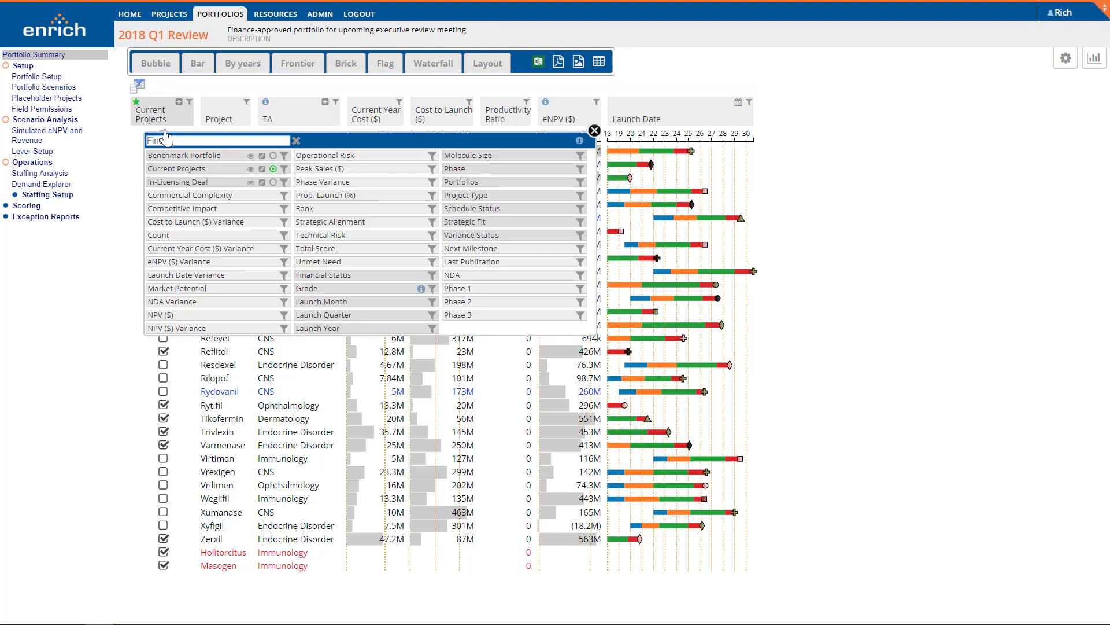
text(var)
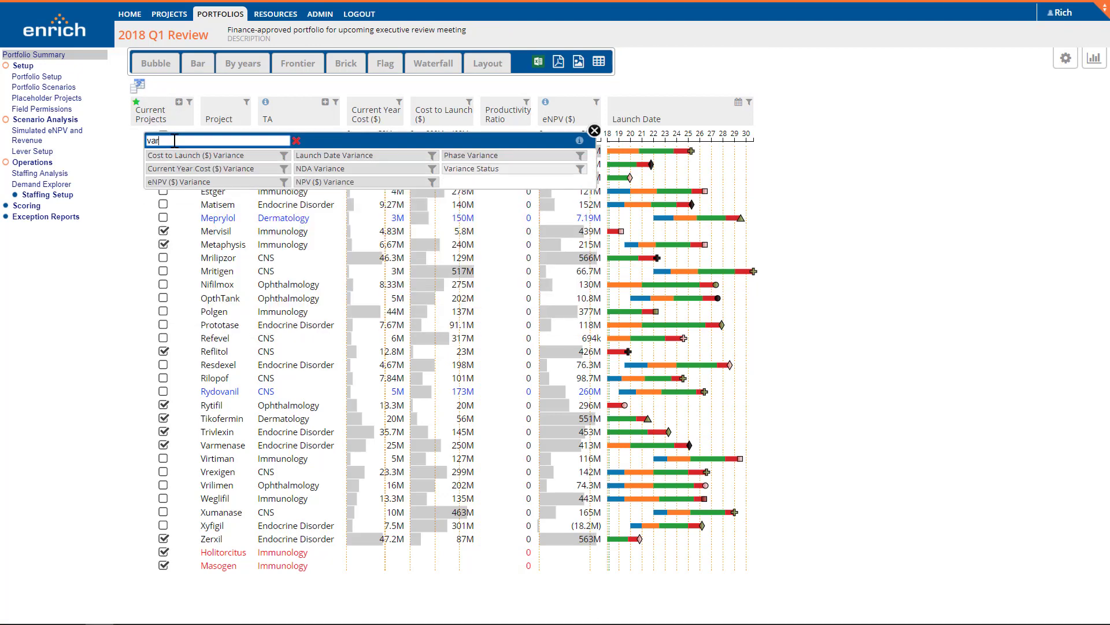
text(iance)
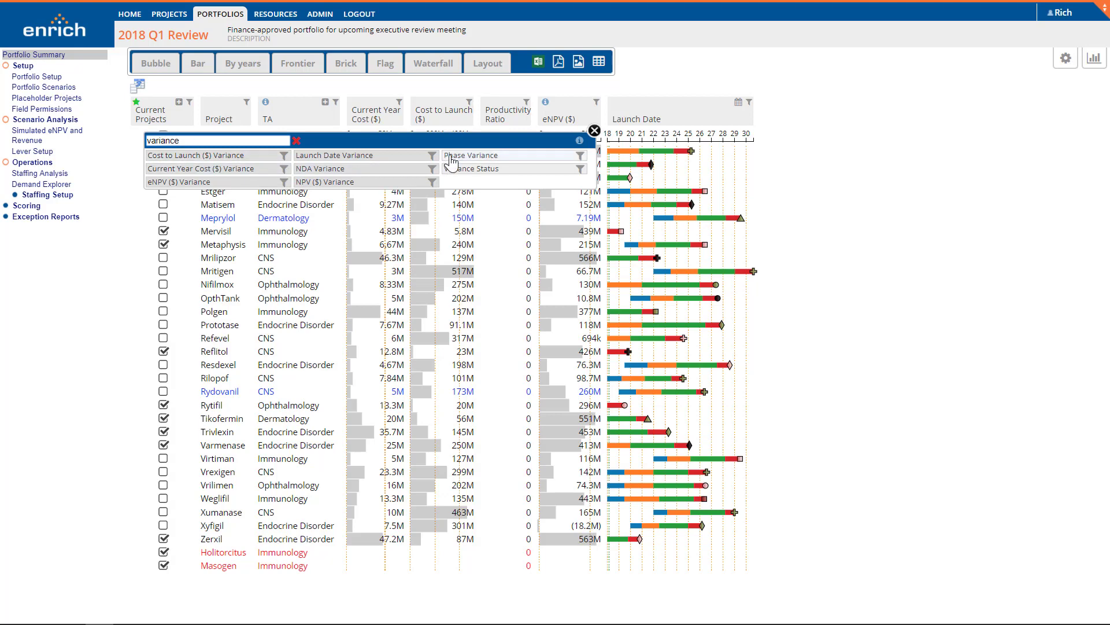
click(471, 155)
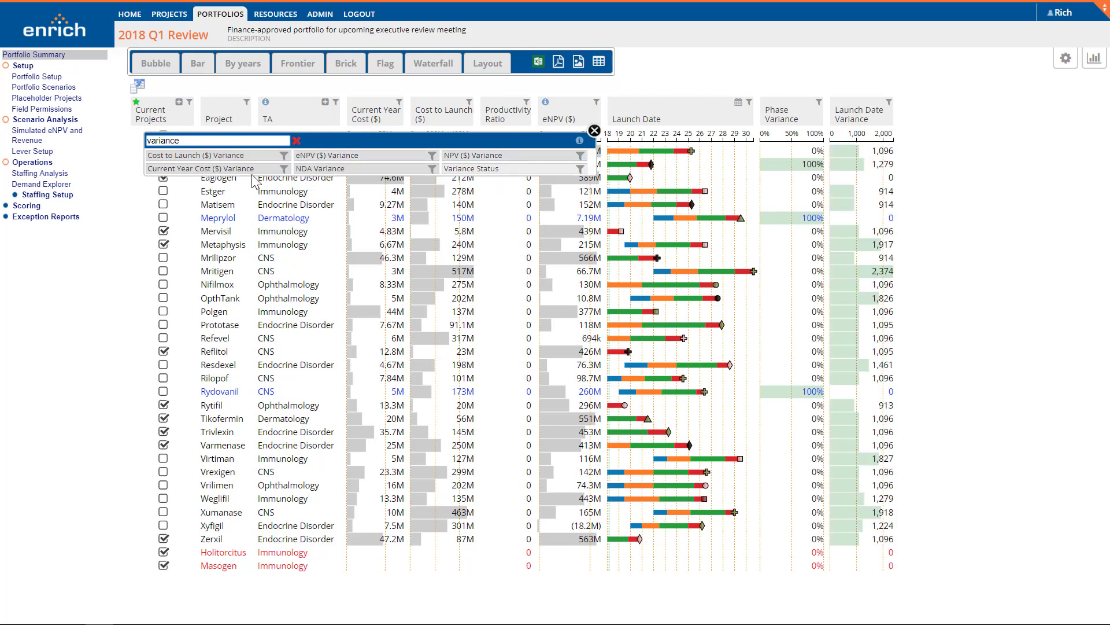
click(359, 155)
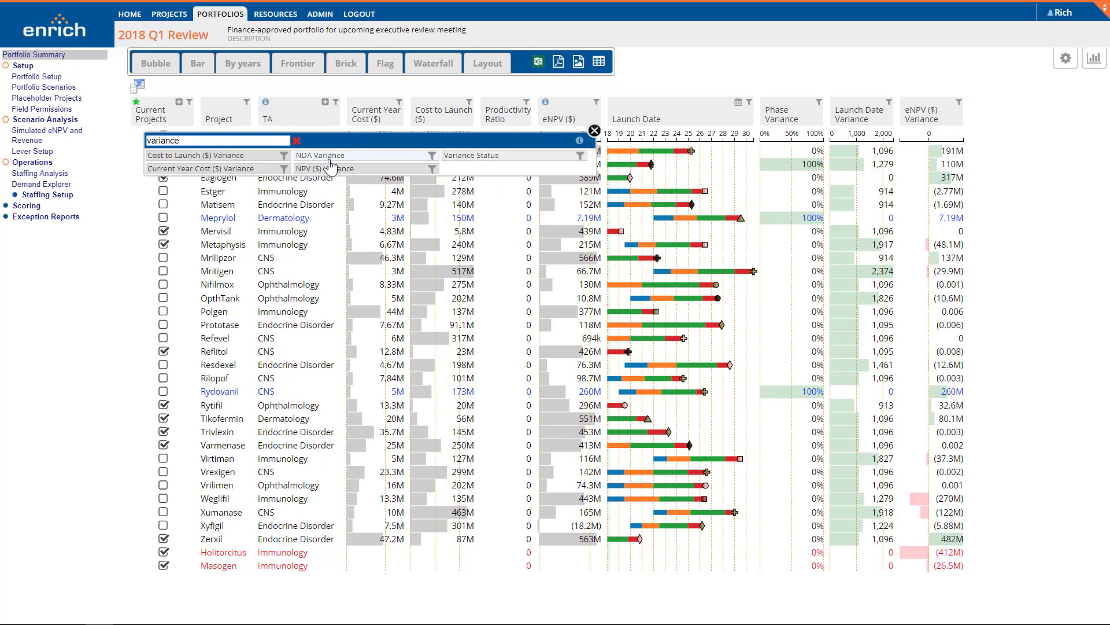
click(296, 140)
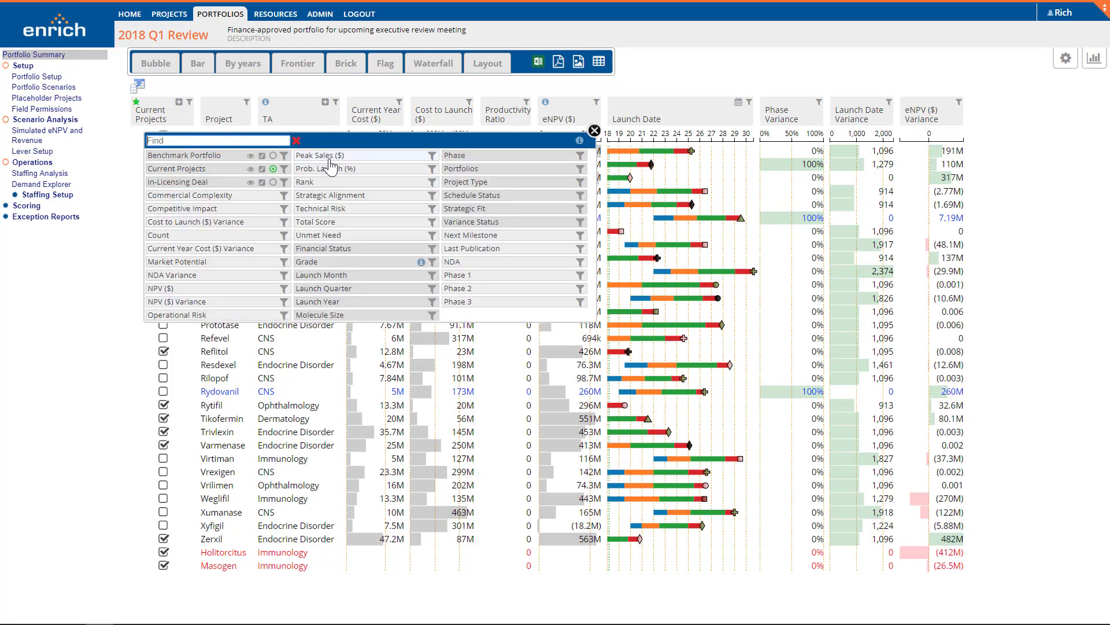
click(594, 130)
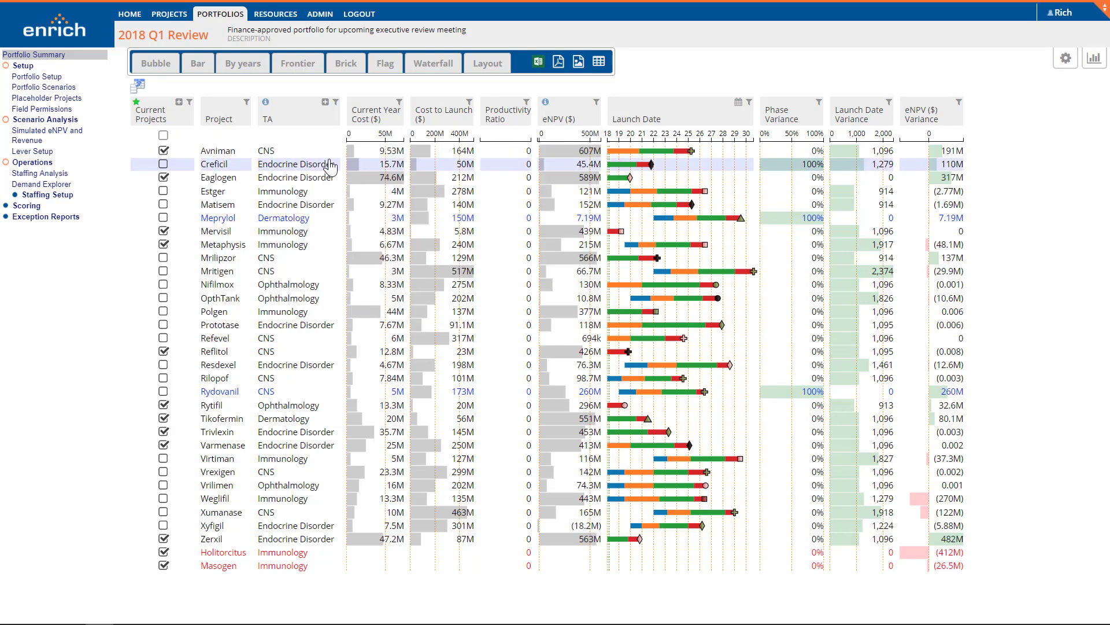
mouse_move(621, 162)
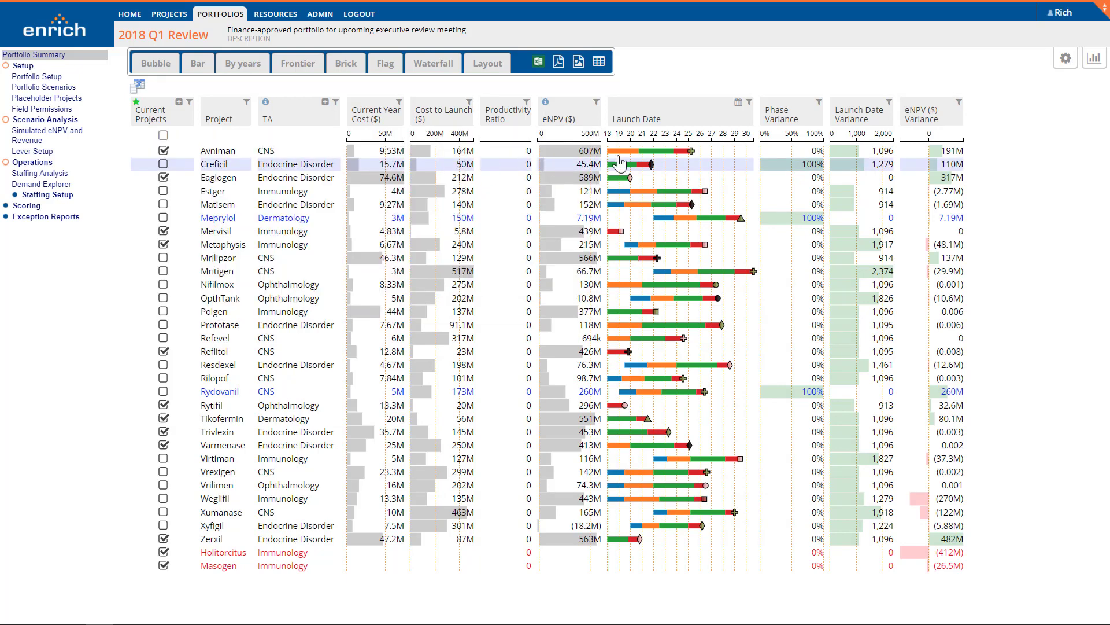
Sort by Phase Variance, then Launch Date Variance, ending on eNPV ($) Variance highest first.
click(779, 114)
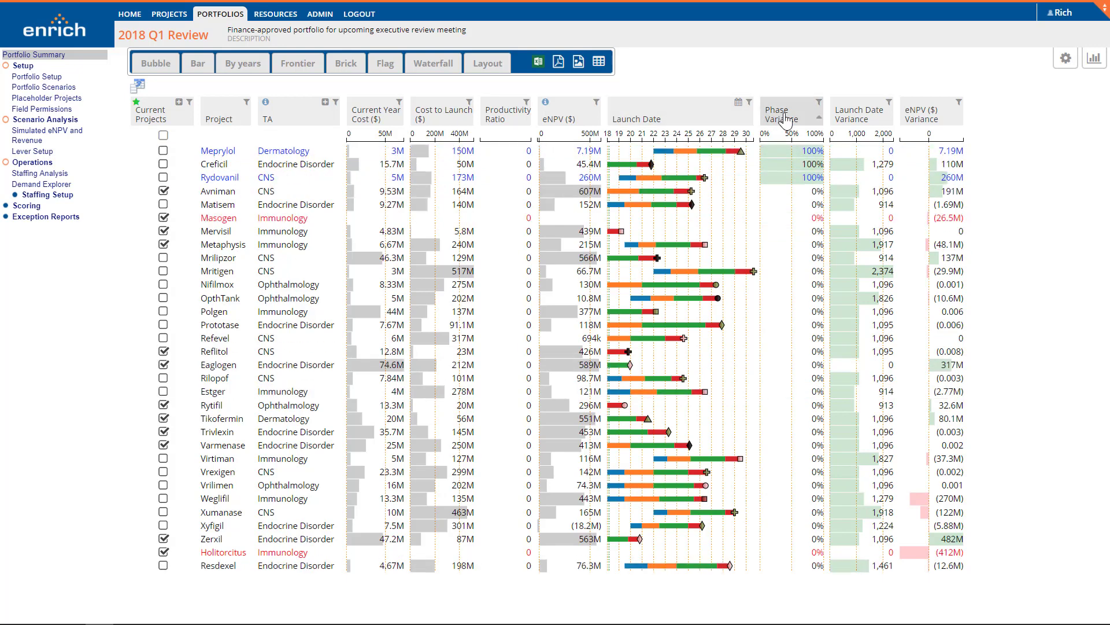
mouse_move(864, 122)
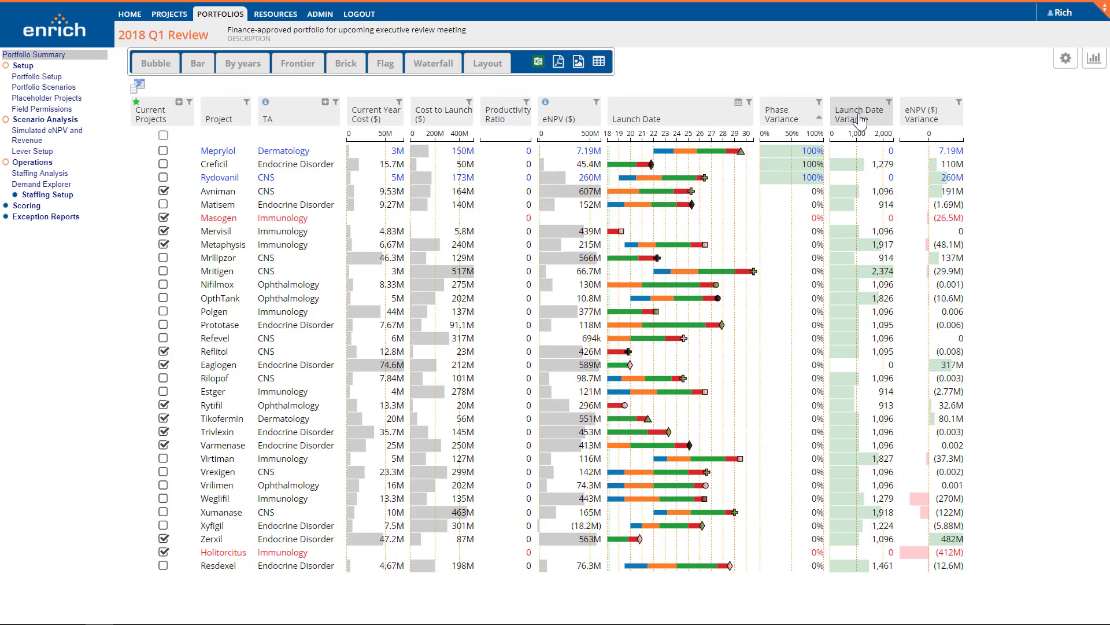
click(925, 114)
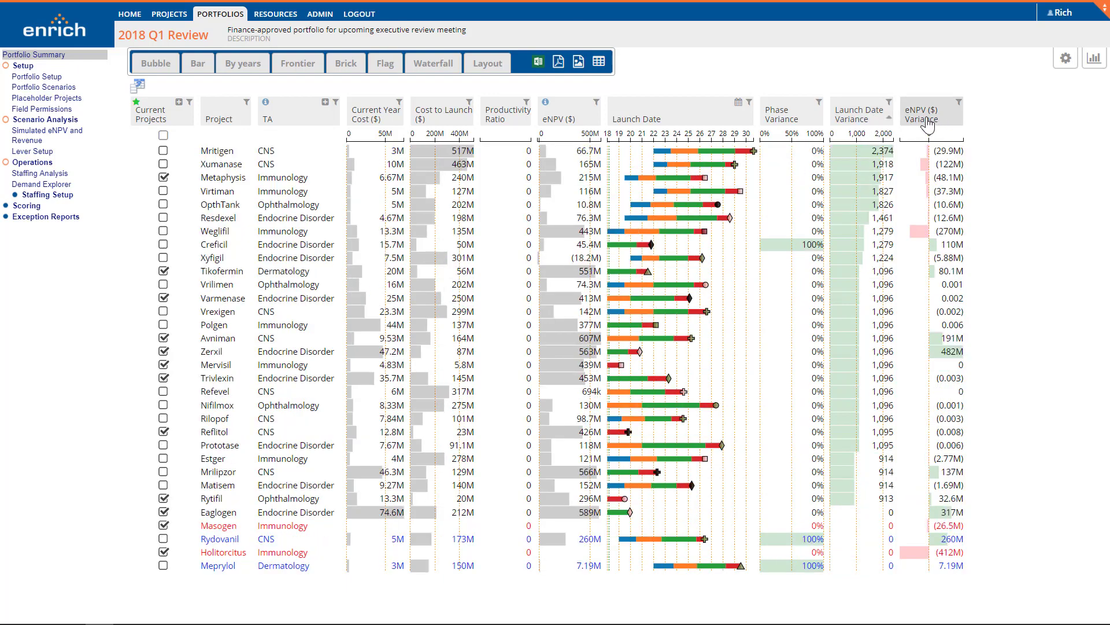
click(923, 113)
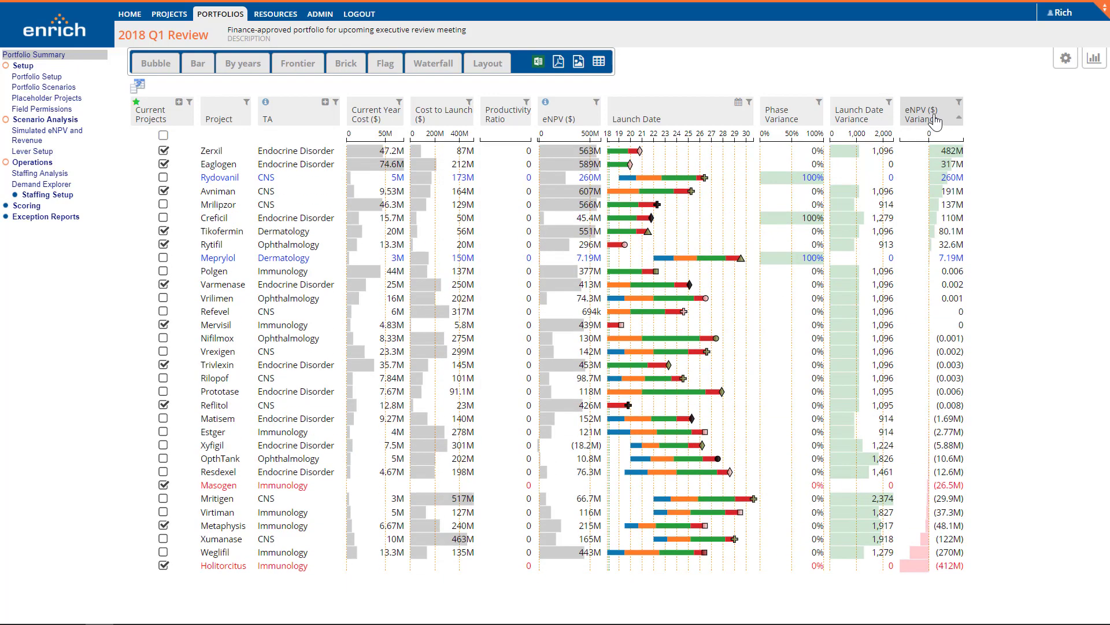
mouse_move(961, 108)
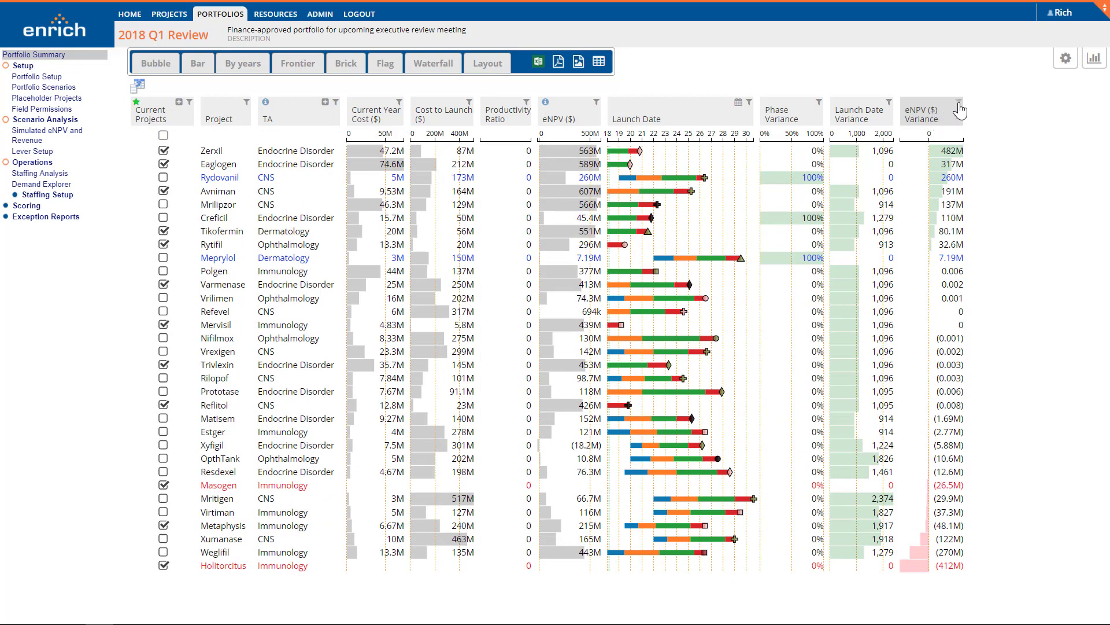
Filter eNPV ($) Variance to omit zeros and exclude the -122.5M to 91.73M range.
click(960, 109)
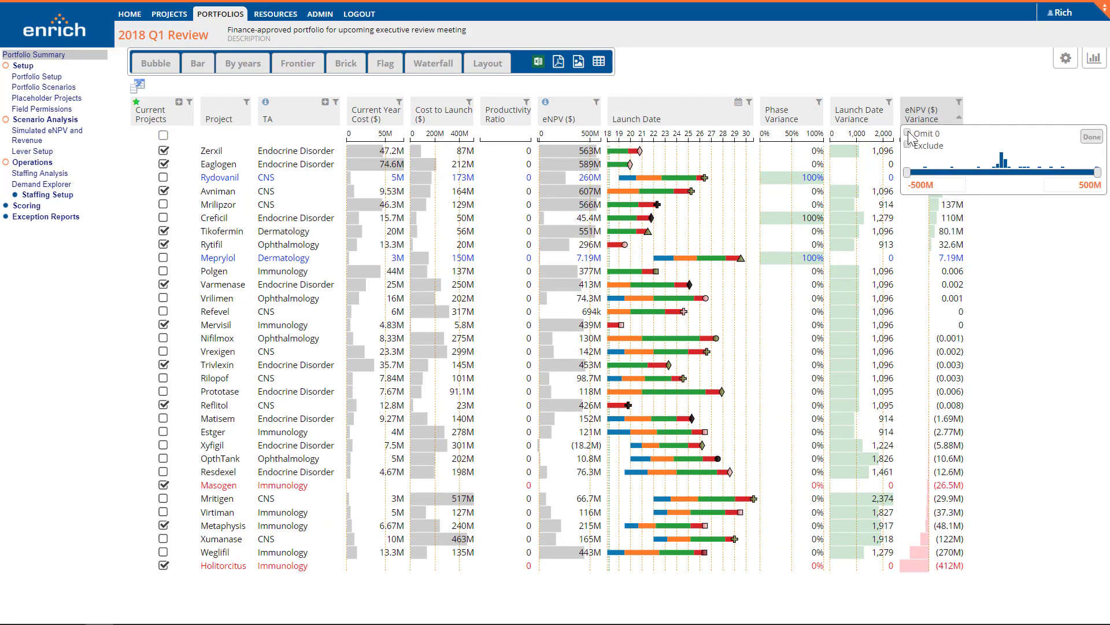
click(1092, 137)
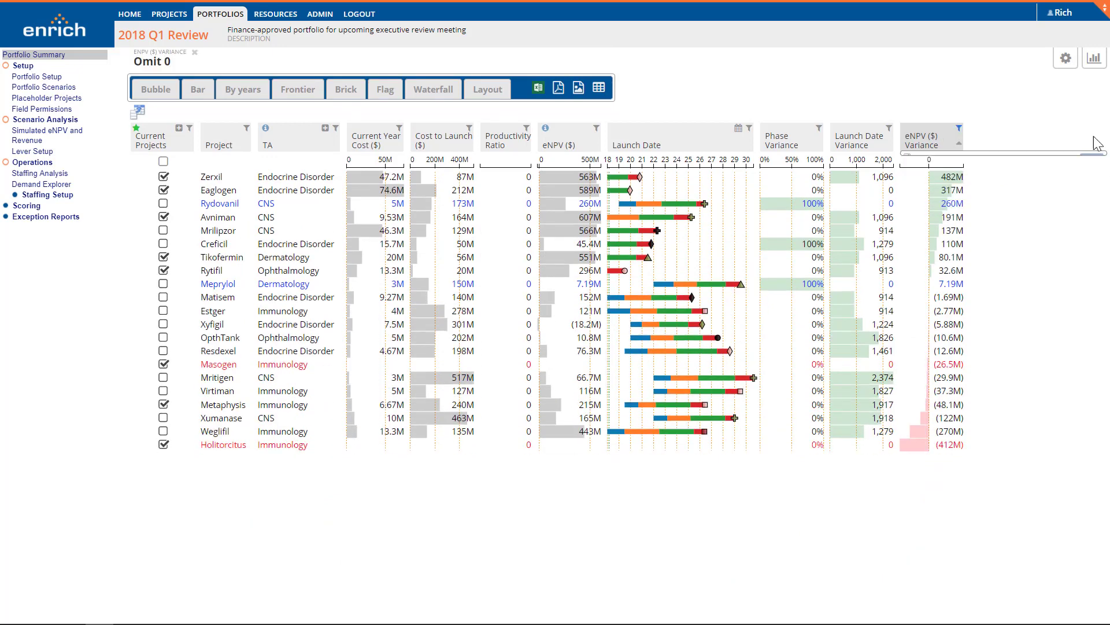
click(960, 127)
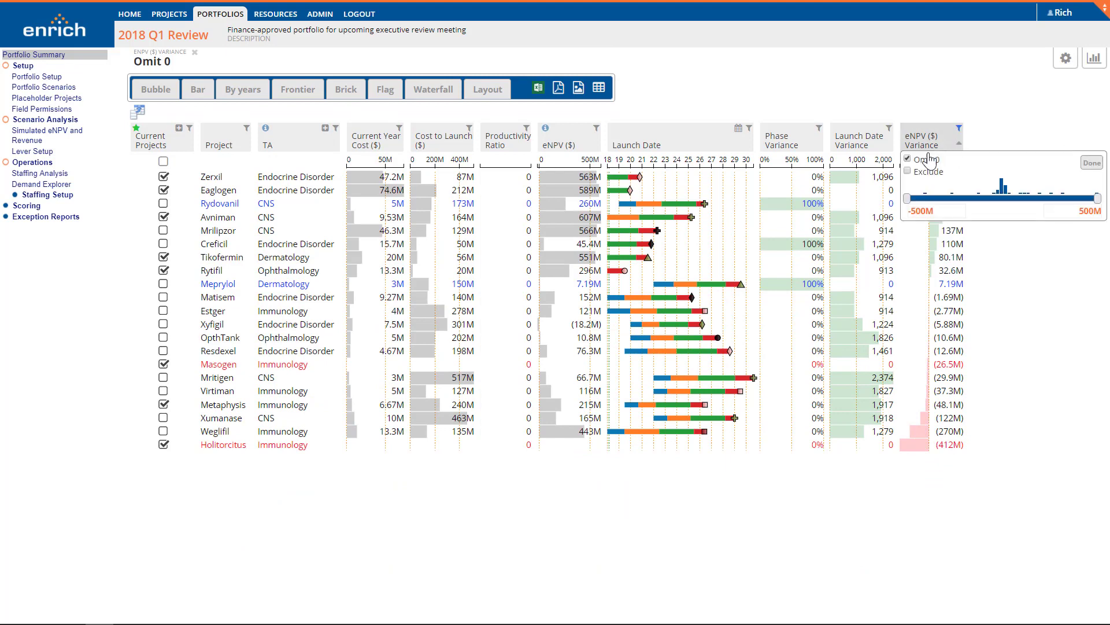
click(908, 171)
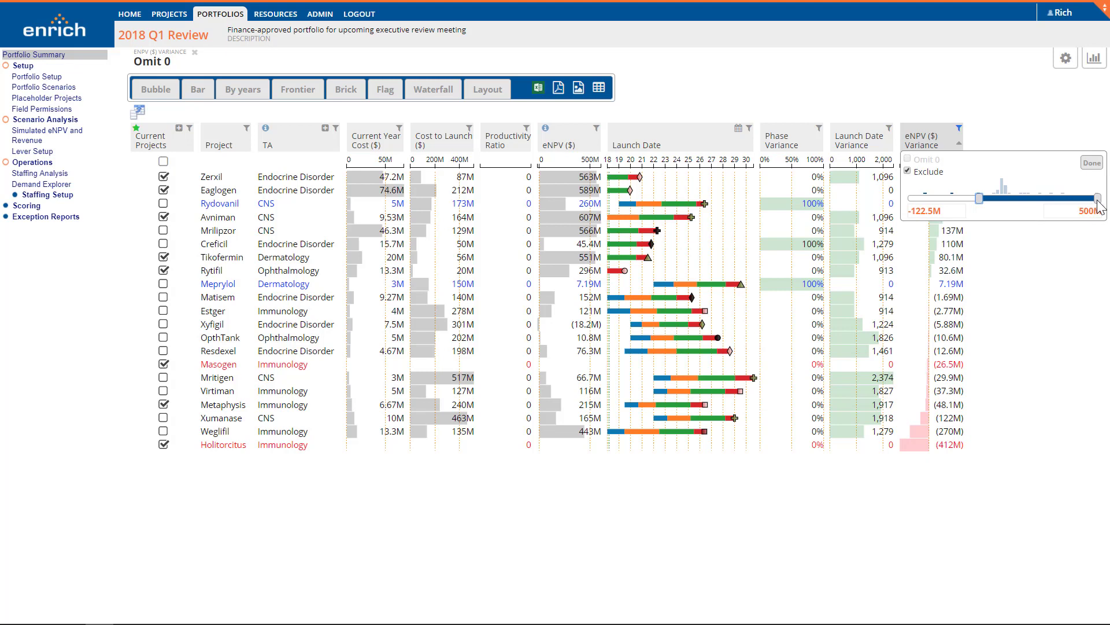
drag(1097, 198, 1037, 199)
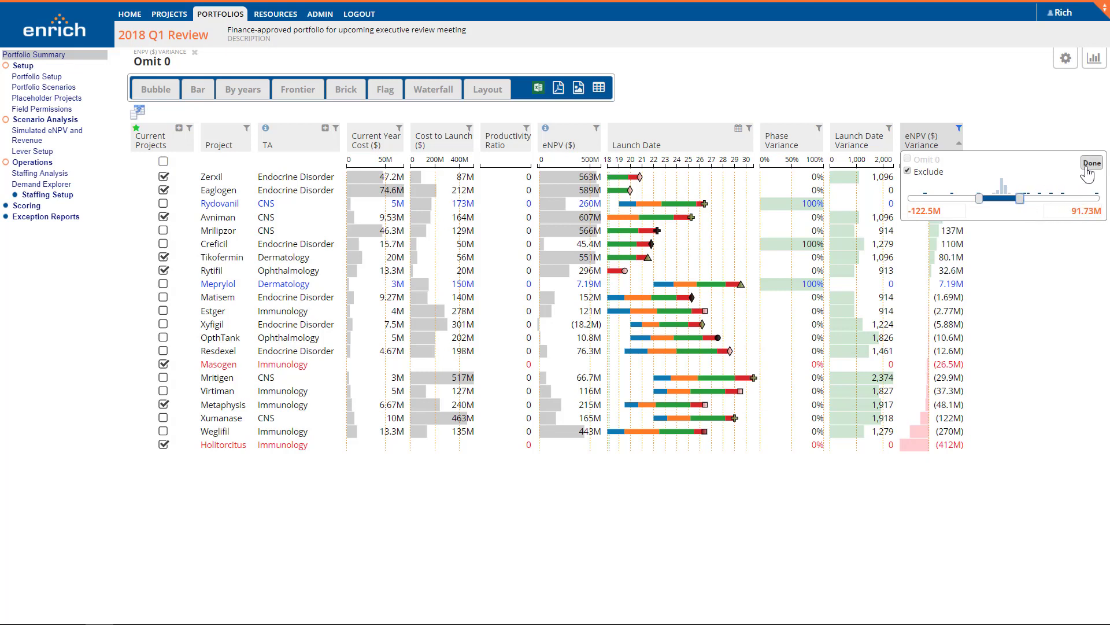
click(1108, 162)
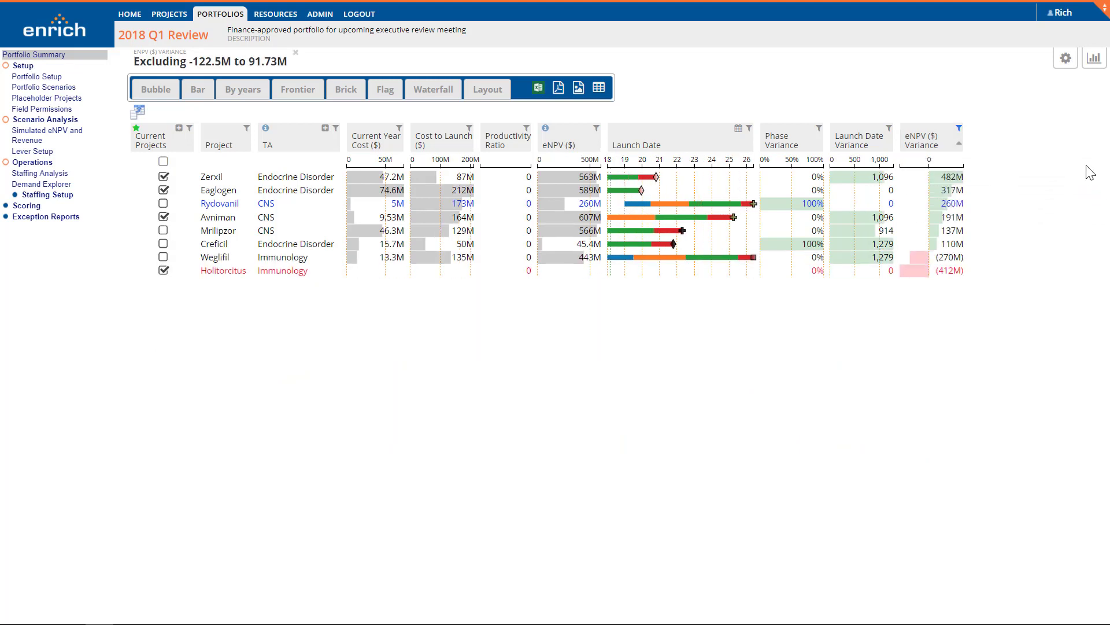
mouse_move(325, 82)
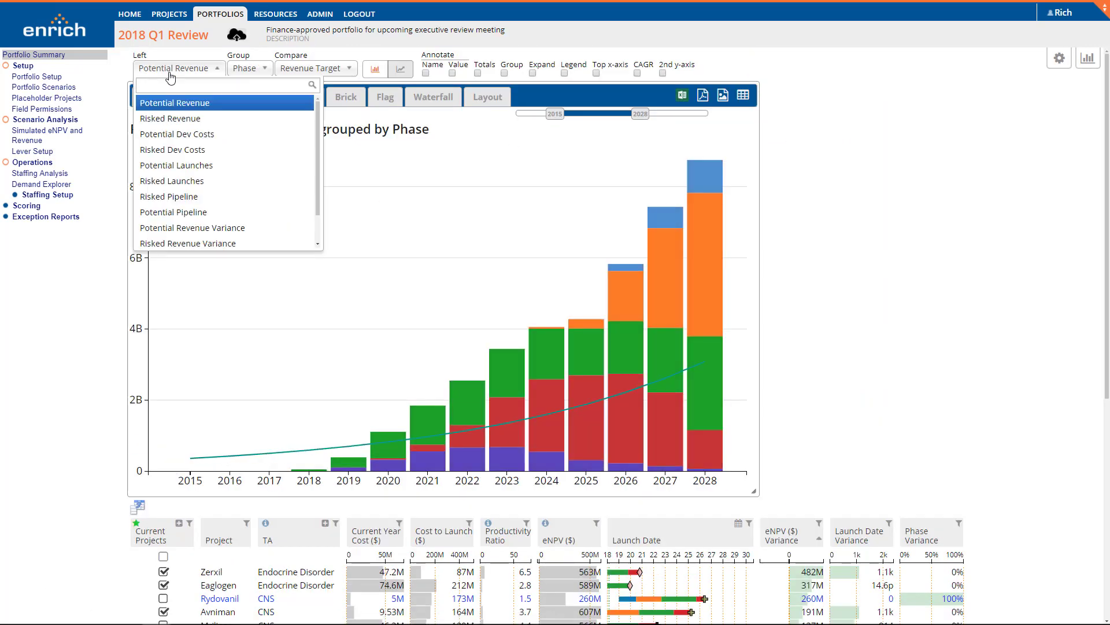
Chart Potential Revenue Variance grouped by TA with name labels, then switch to Waterfall.
click(193, 227)
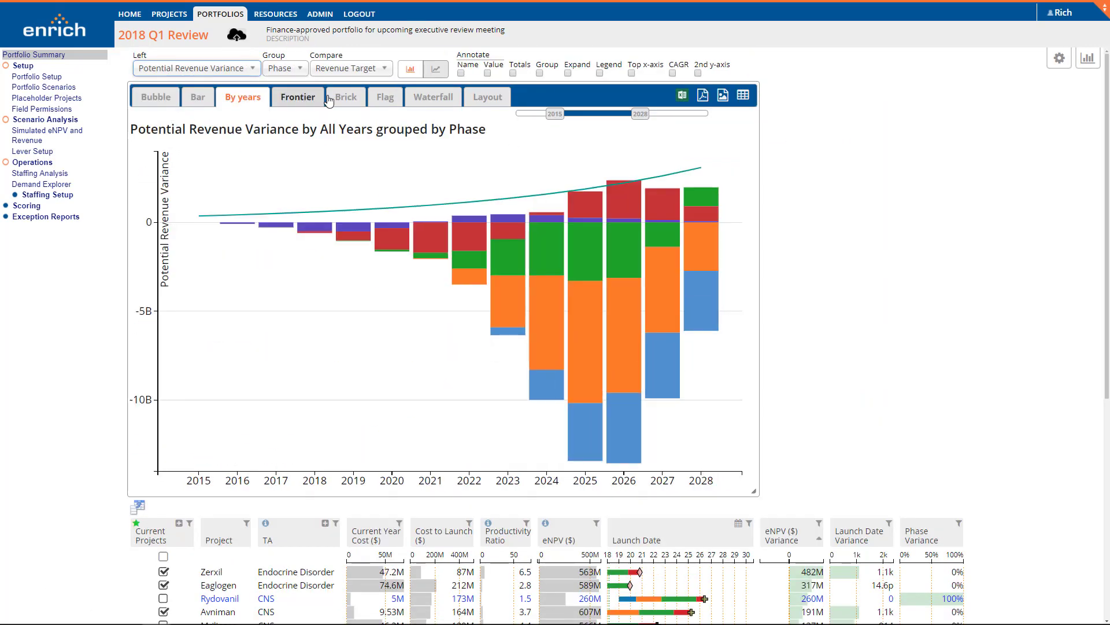
click(344, 97)
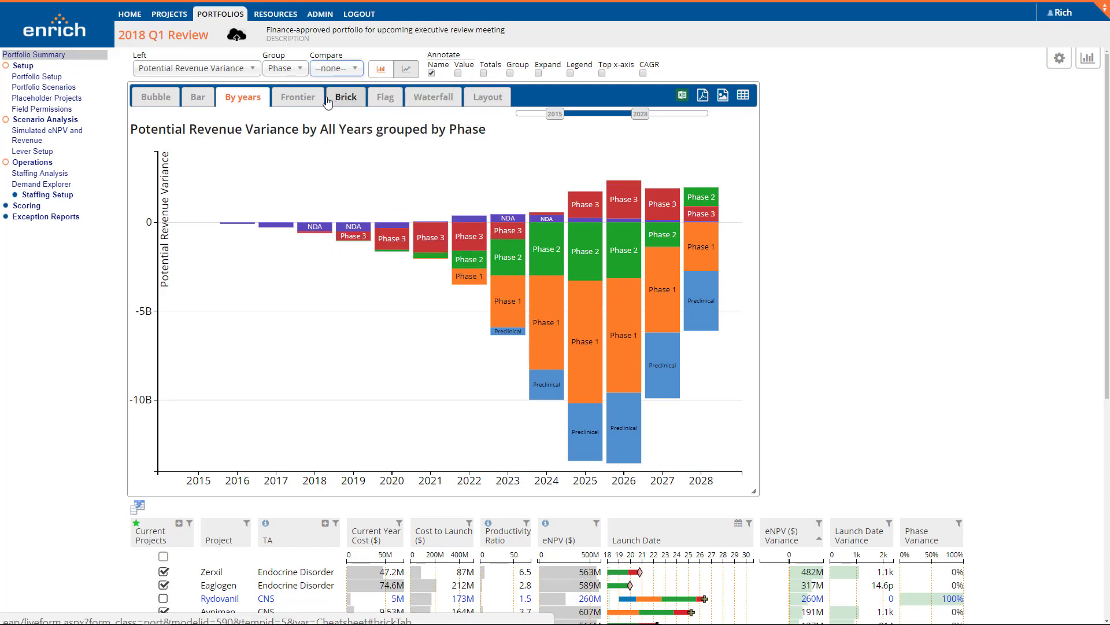
click(286, 69)
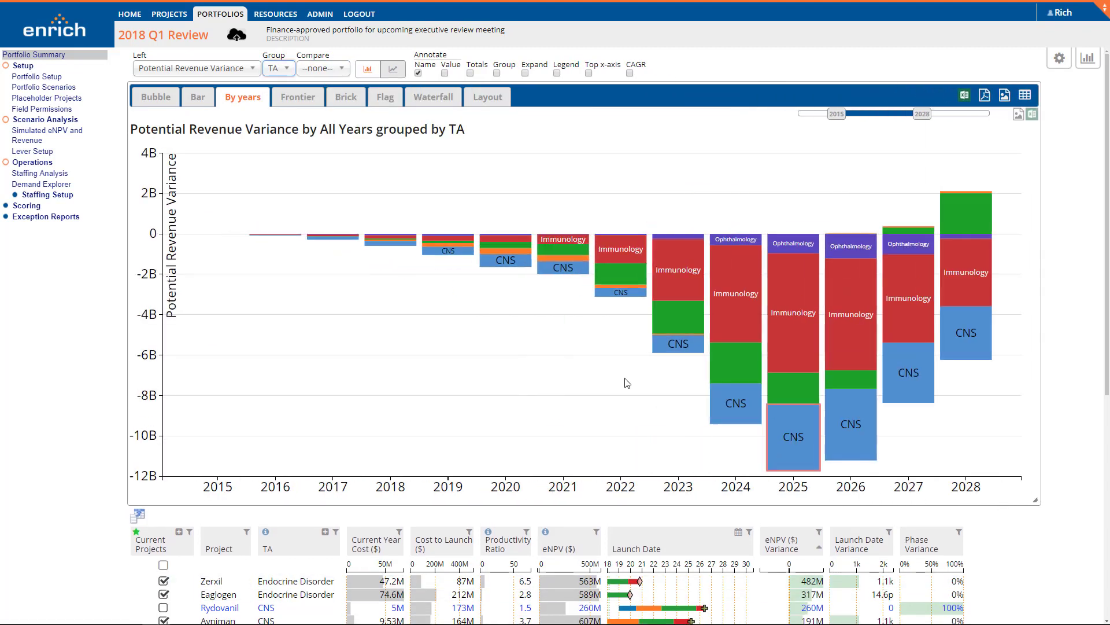
click(433, 96)
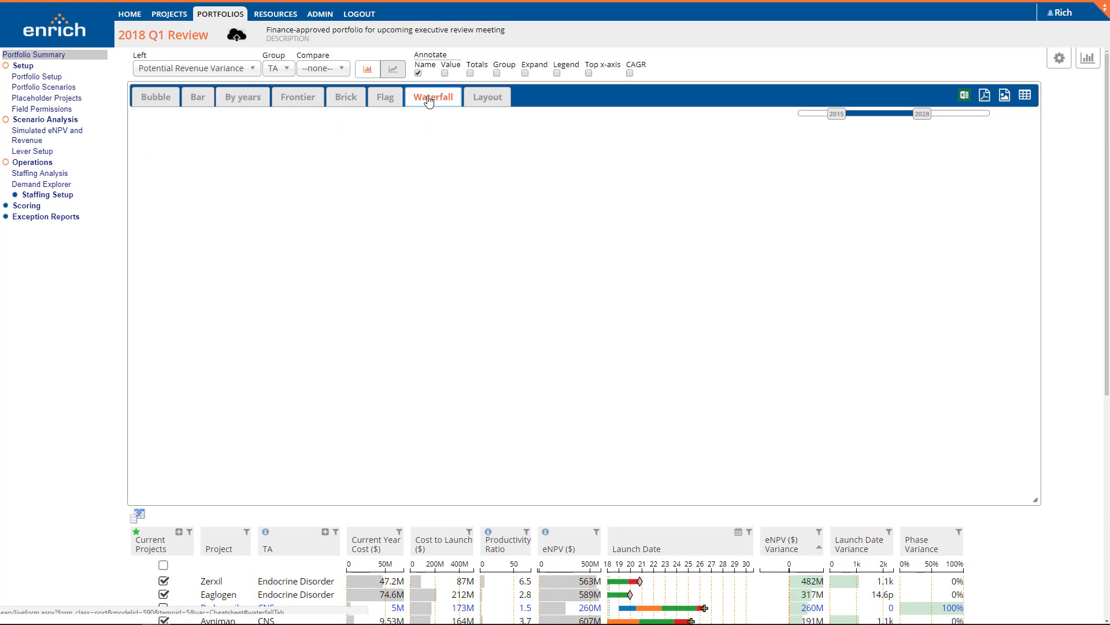
Chart eNPV ($) from *Reference Portfolio to *Base Portfolio, grouped by Project, with Totals shown.
click(433, 97)
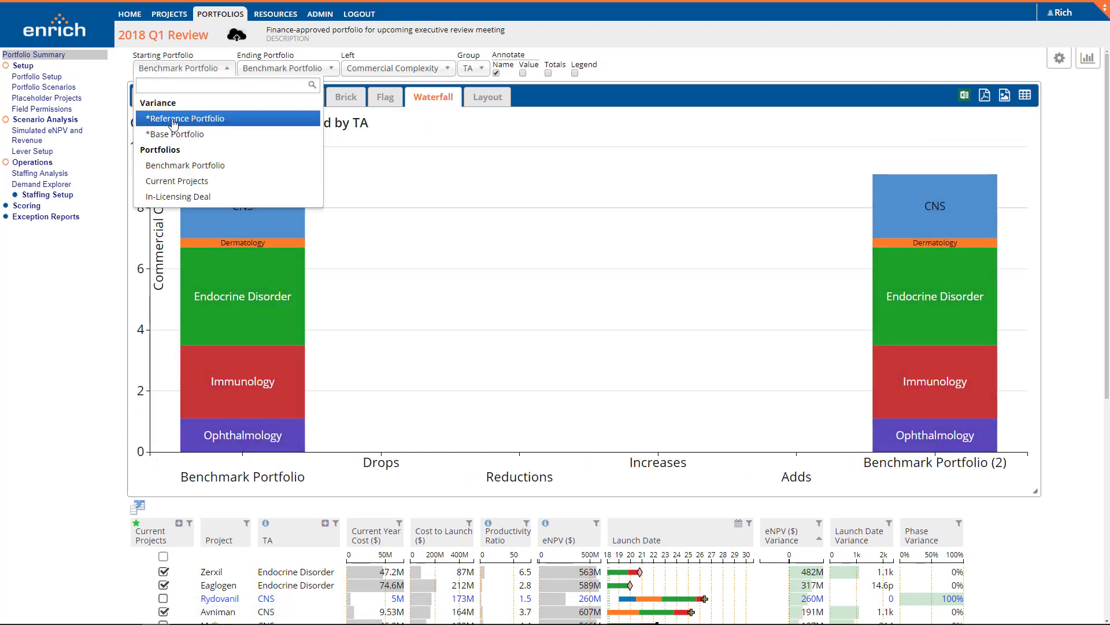
click(186, 119)
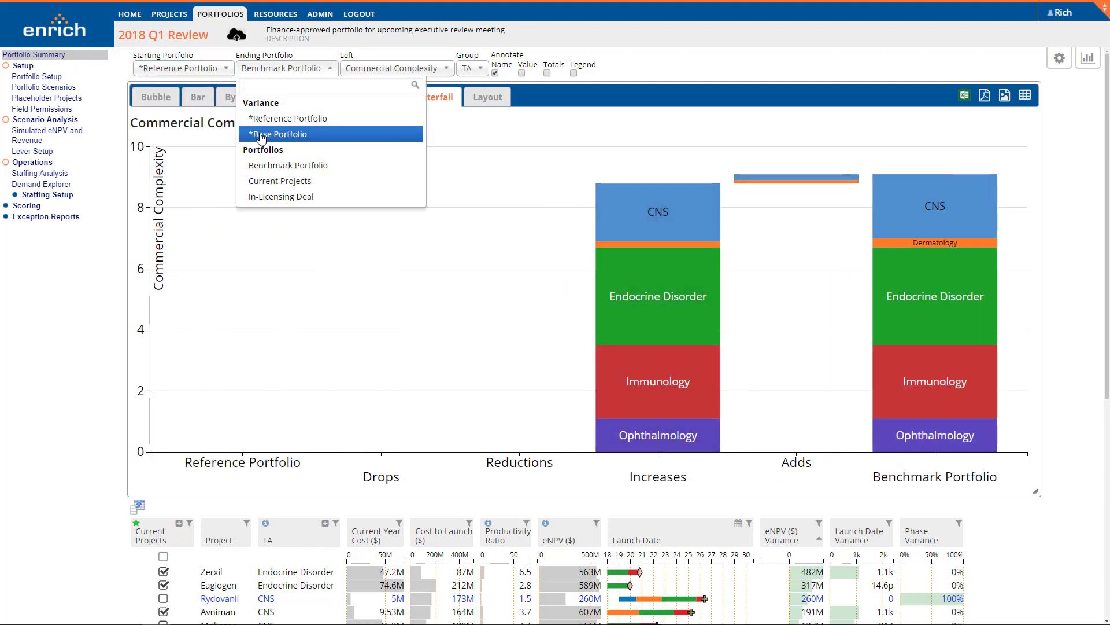
click(280, 134)
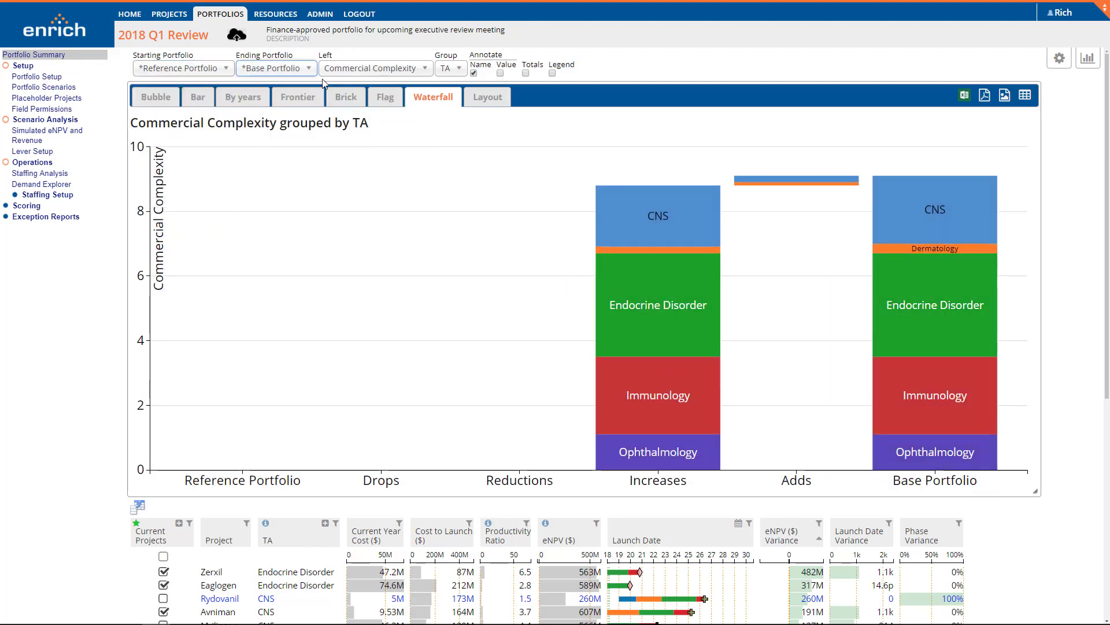
click(376, 67)
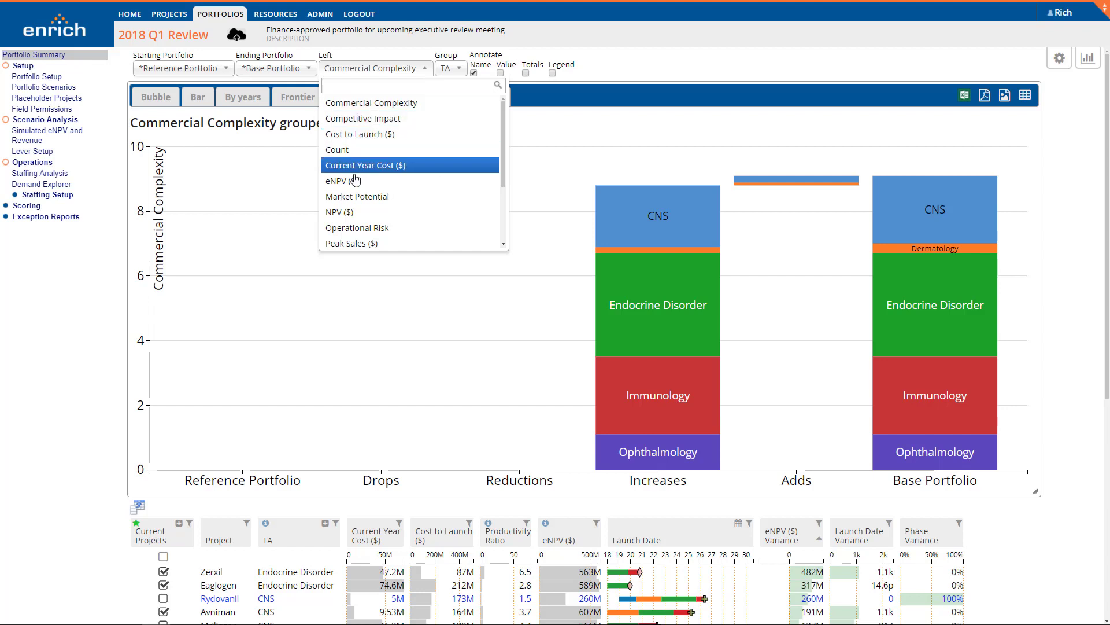
click(342, 181)
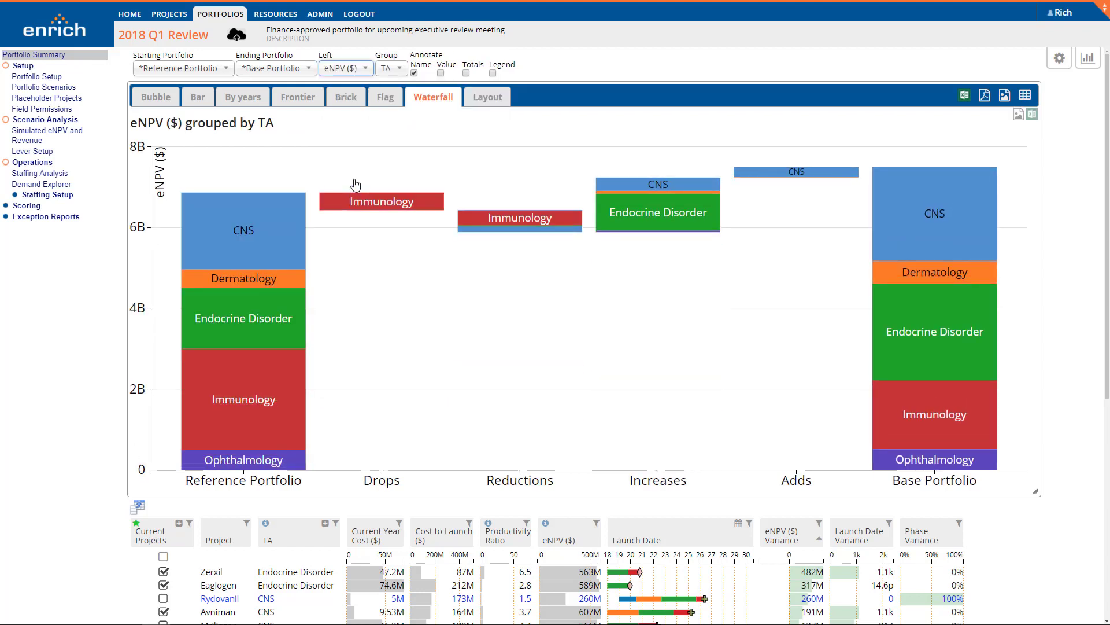
click(391, 68)
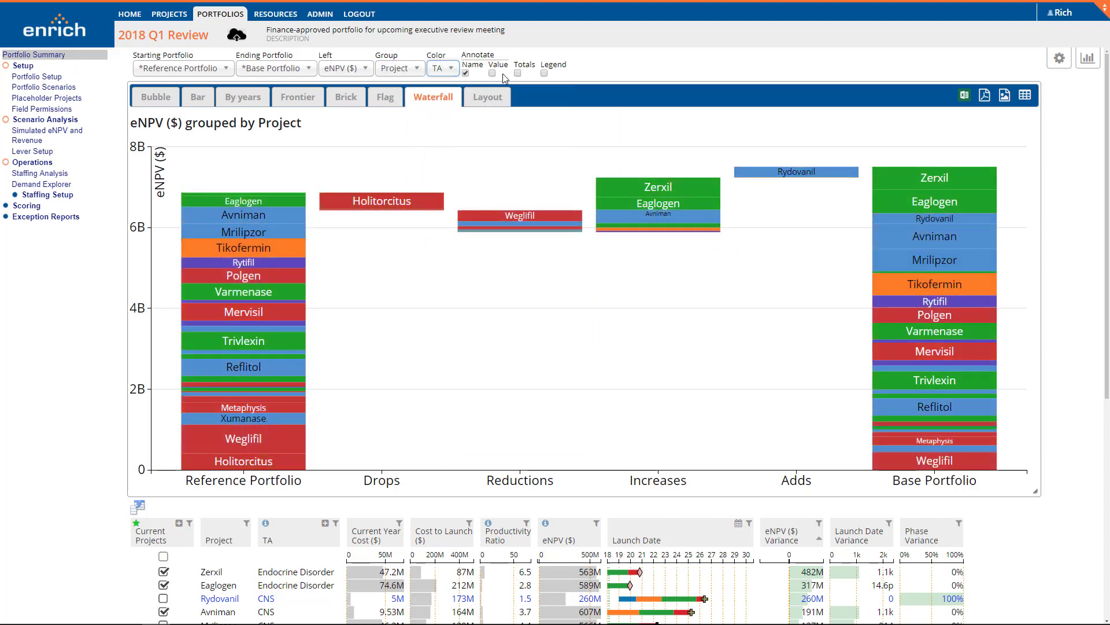
click(517, 73)
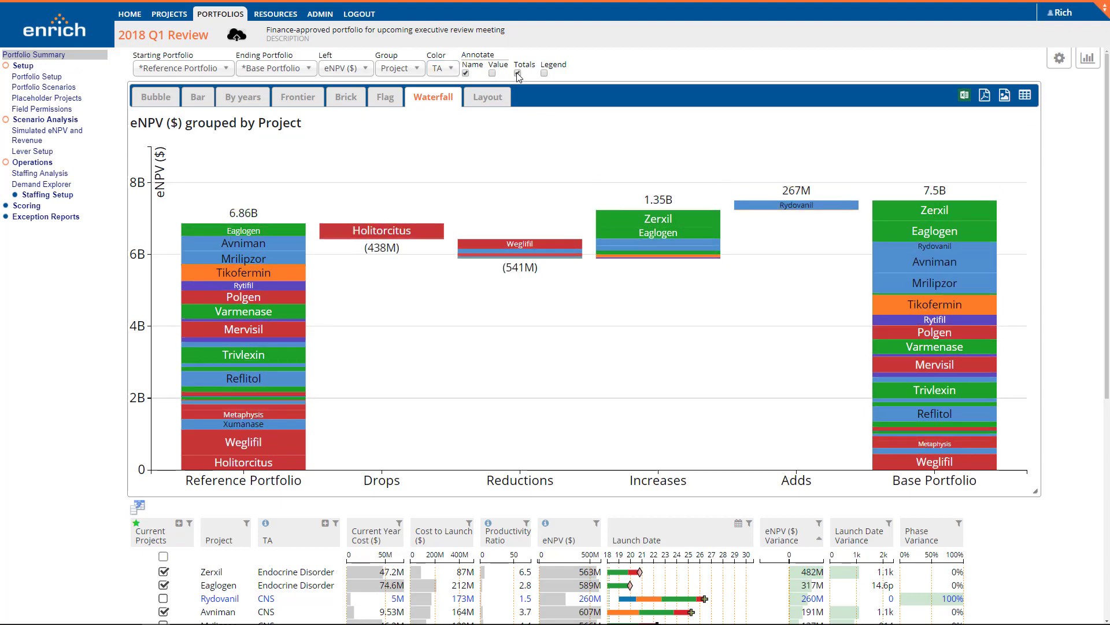
click(517, 72)
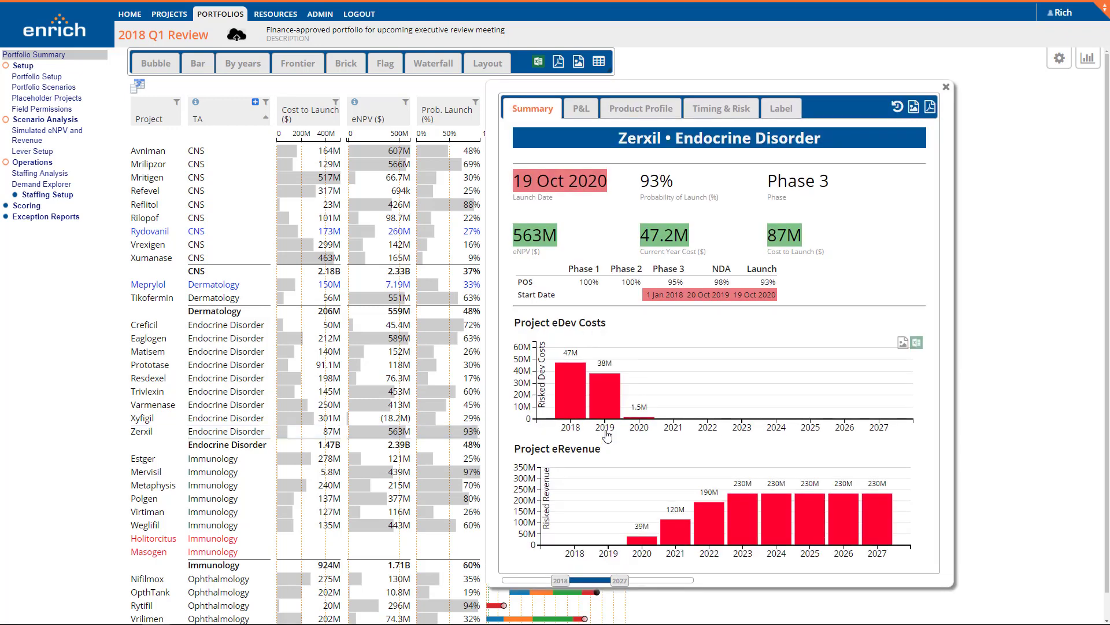
mouse_move(536, 246)
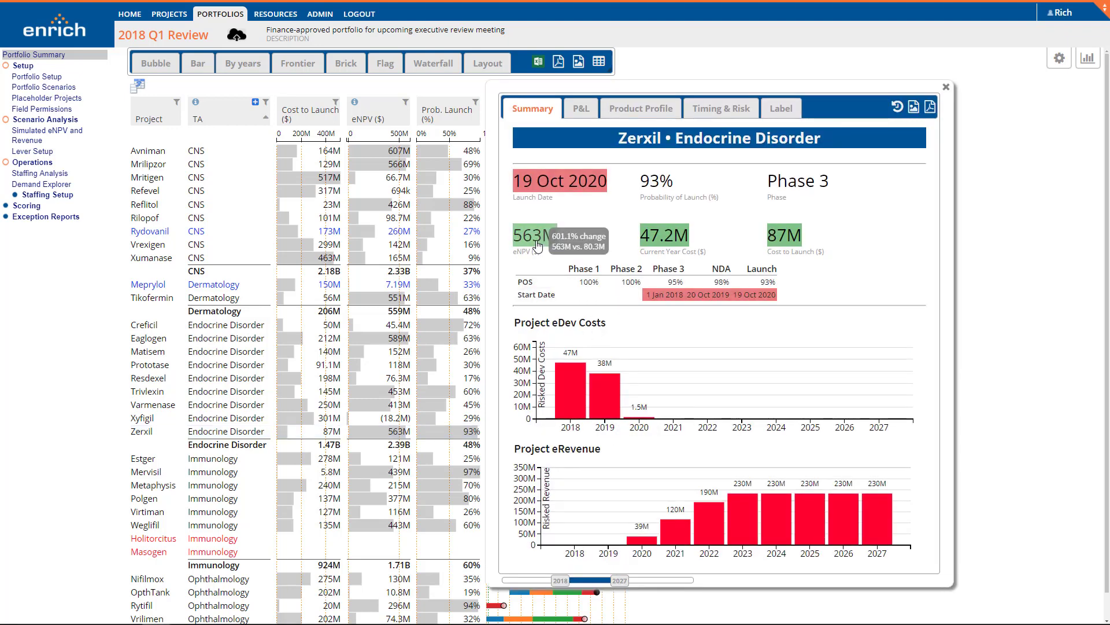
mouse_move(542, 189)
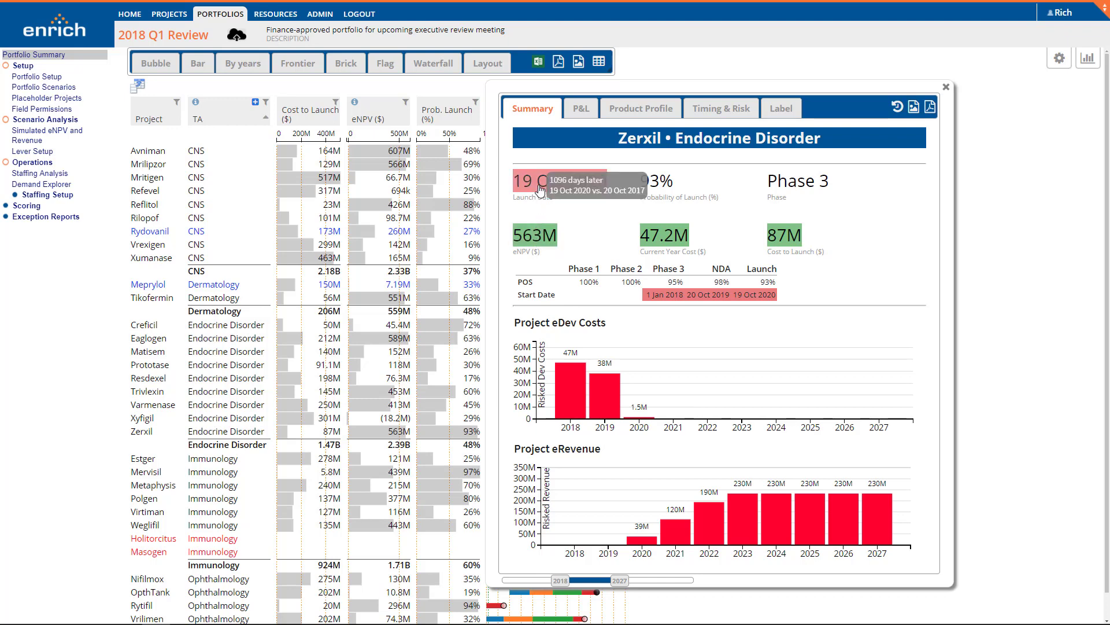
mouse_move(782, 237)
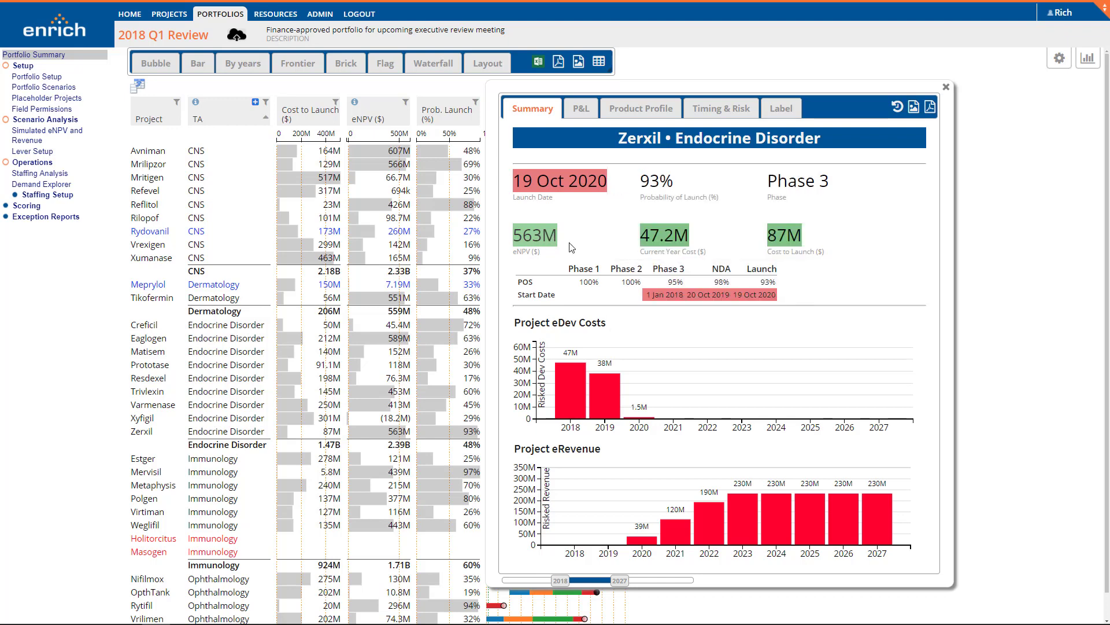
mouse_move(657, 295)
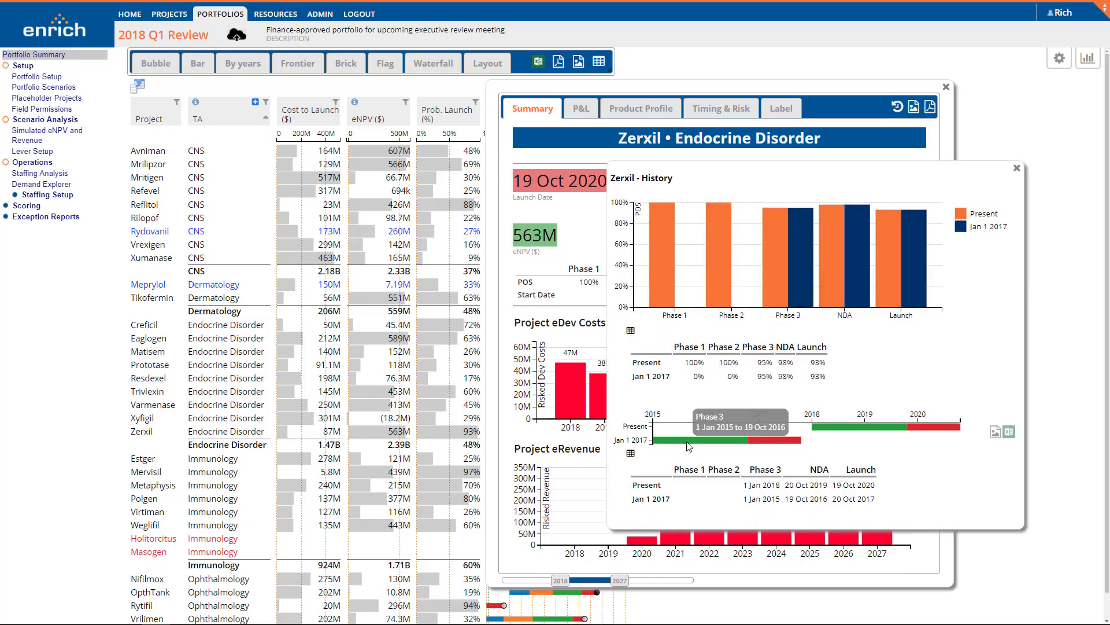
mouse_move(818, 431)
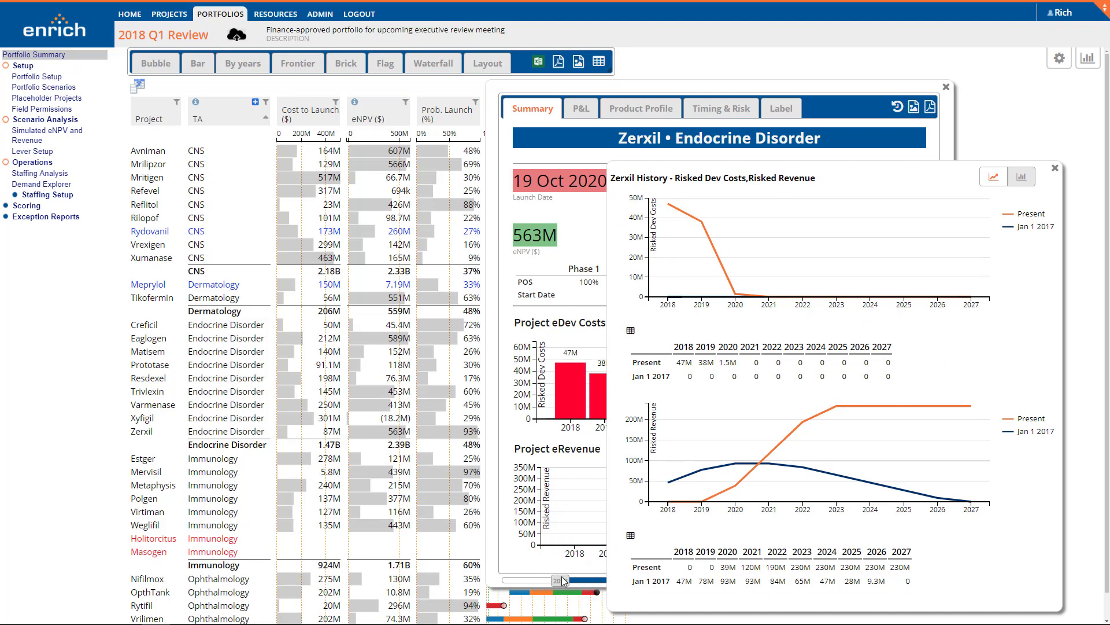
Drag the year slider to extend Zerxil's cost and revenue history charts back to 2014.
drag(563, 580, 531, 580)
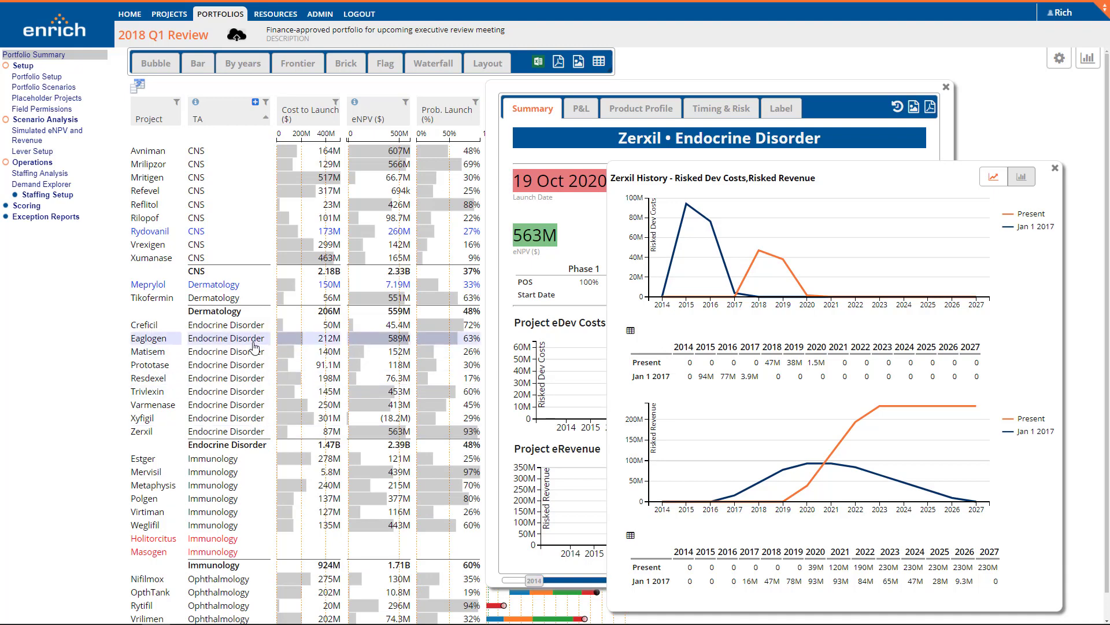
Review Eaglogen's P&L and its Pre Tax Cash history against 1 January 2017, then show its product profile.
click(1053, 167)
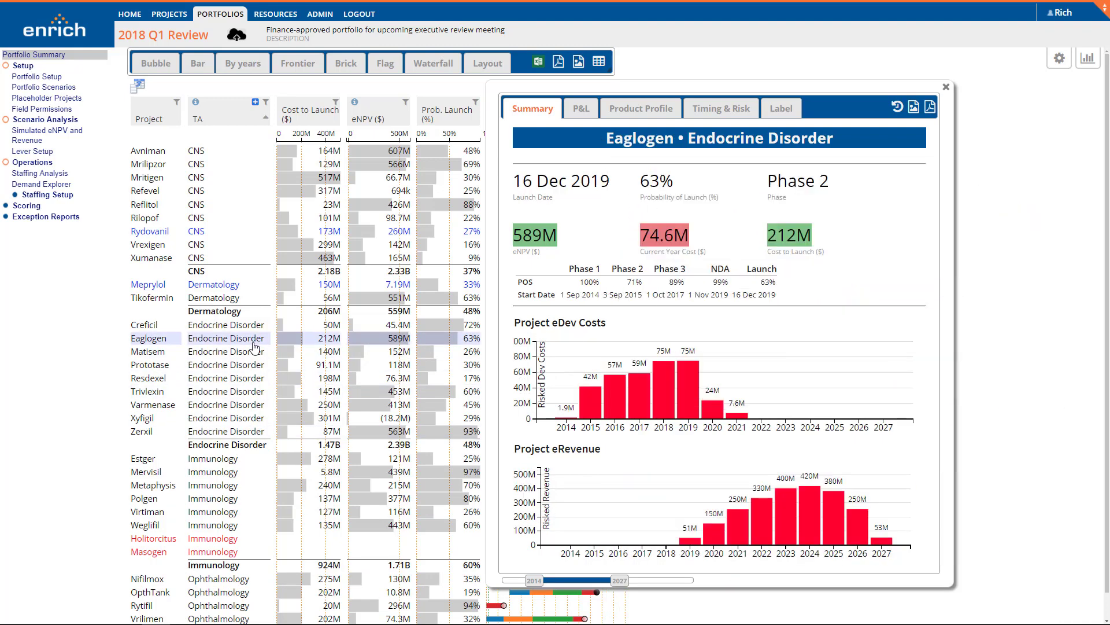
click(580, 108)
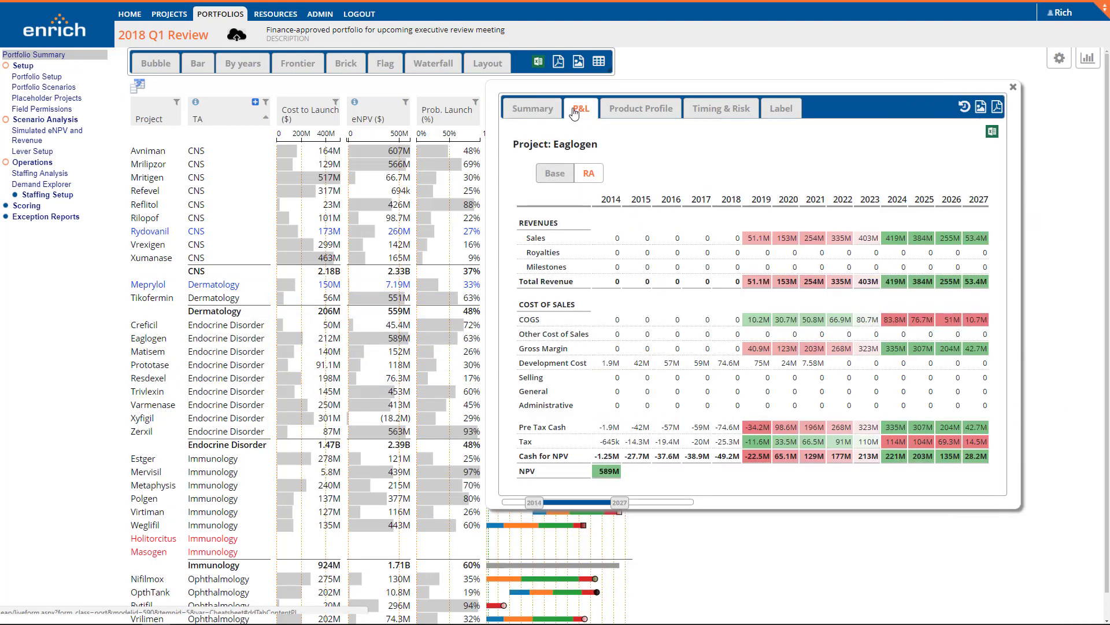
mouse_move(753, 240)
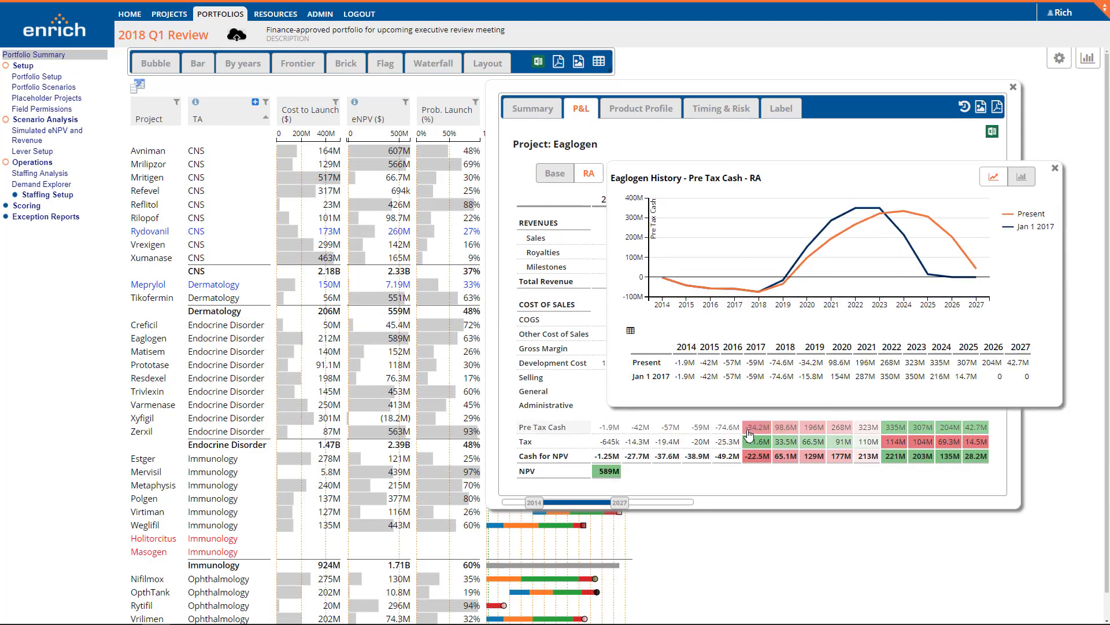
click(1054, 167)
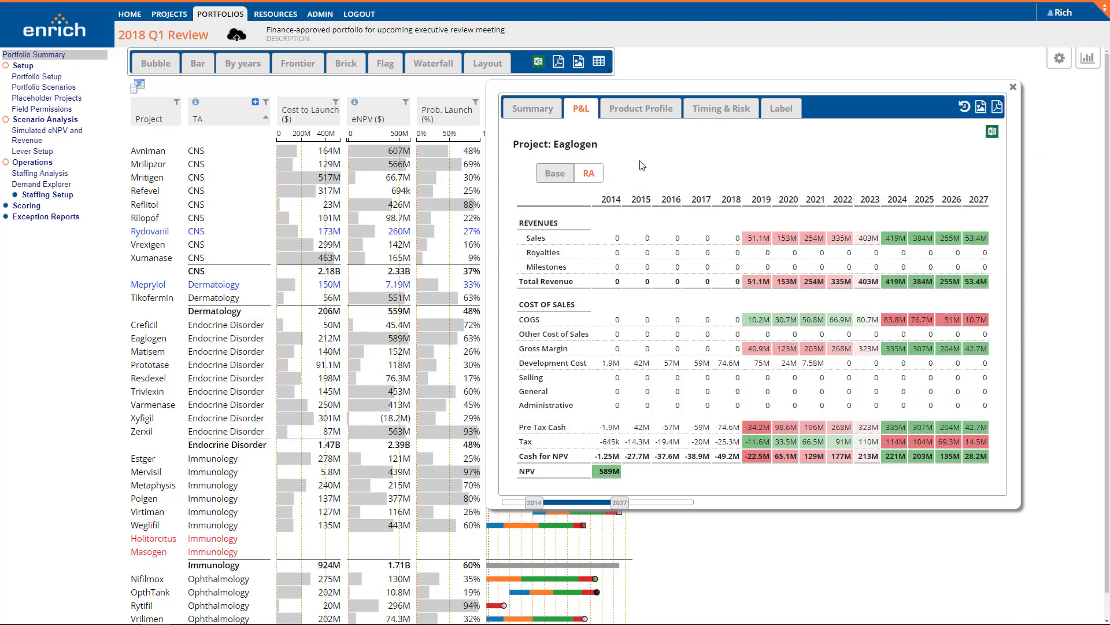
click(641, 108)
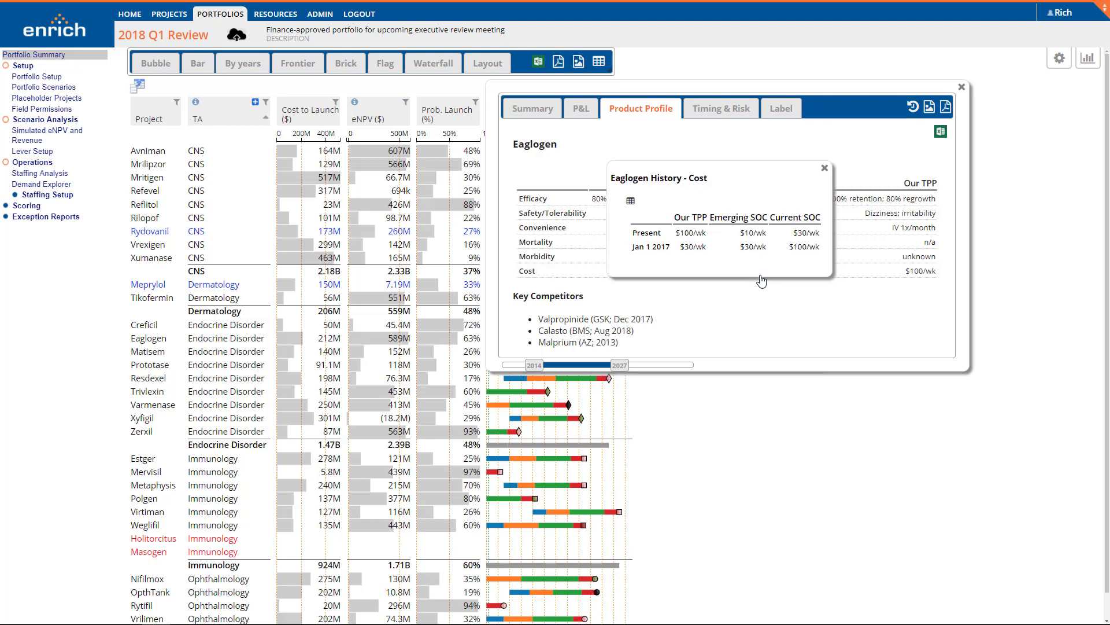
Close Eaglogen's cost history popup and its project details.
click(824, 168)
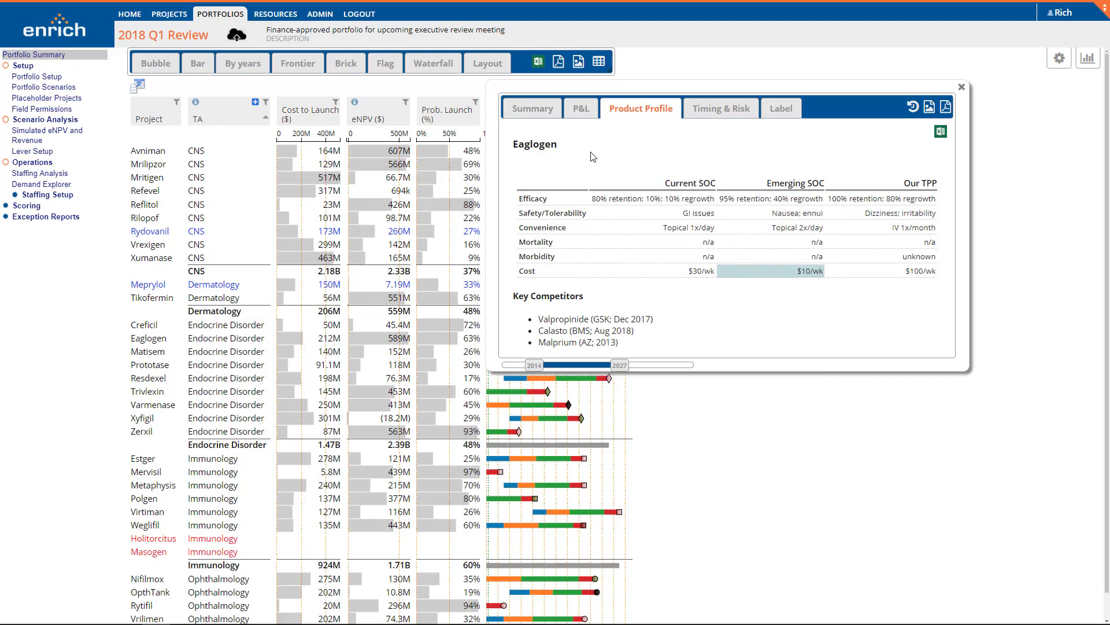
click(532, 108)
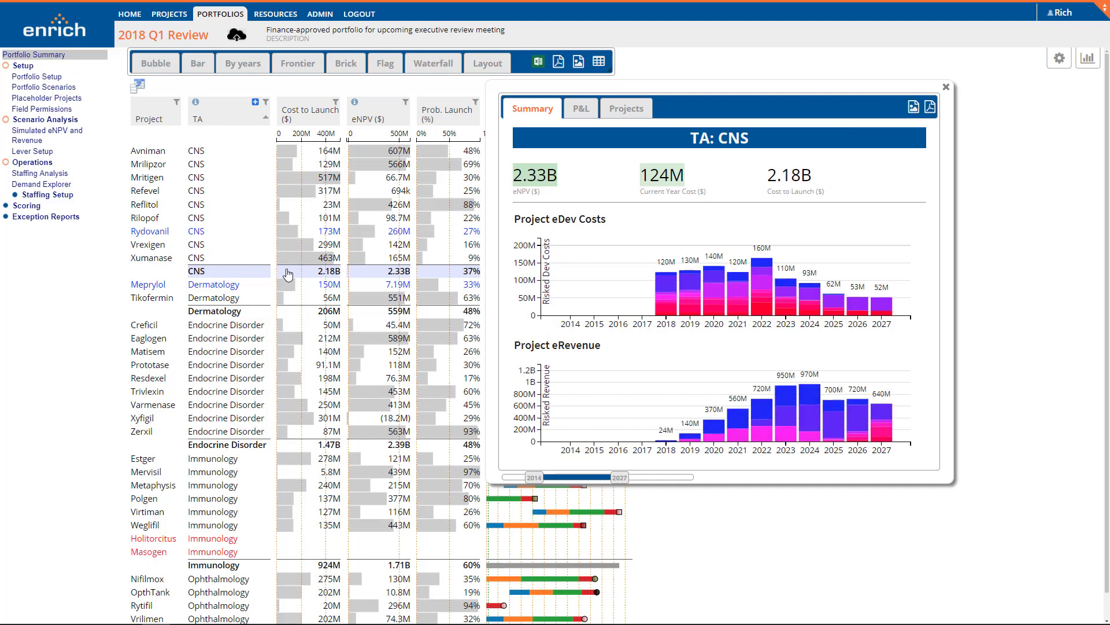
mouse_move(666, 300)
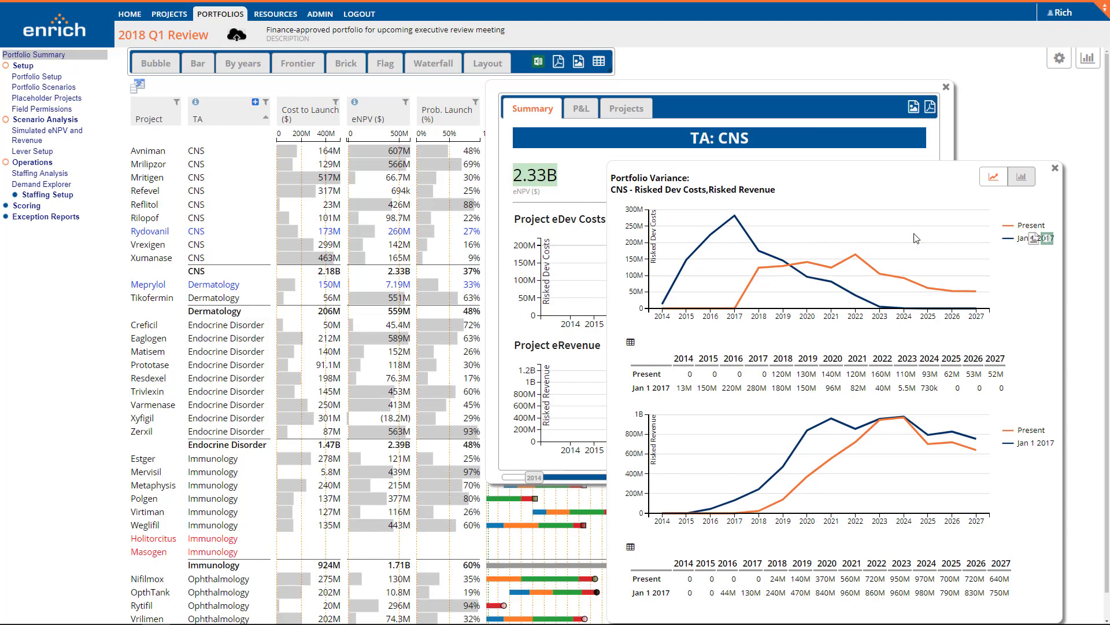
Switch the CNS variance charts to per-project waterfall bars of risked costs and revenue.
click(1022, 177)
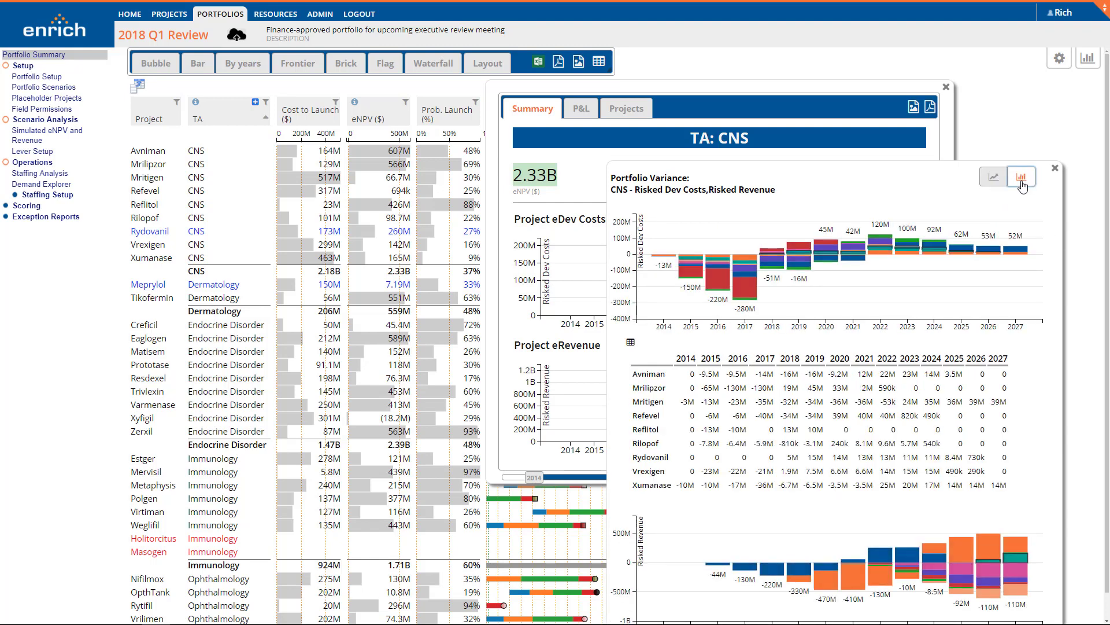
mouse_move(744, 295)
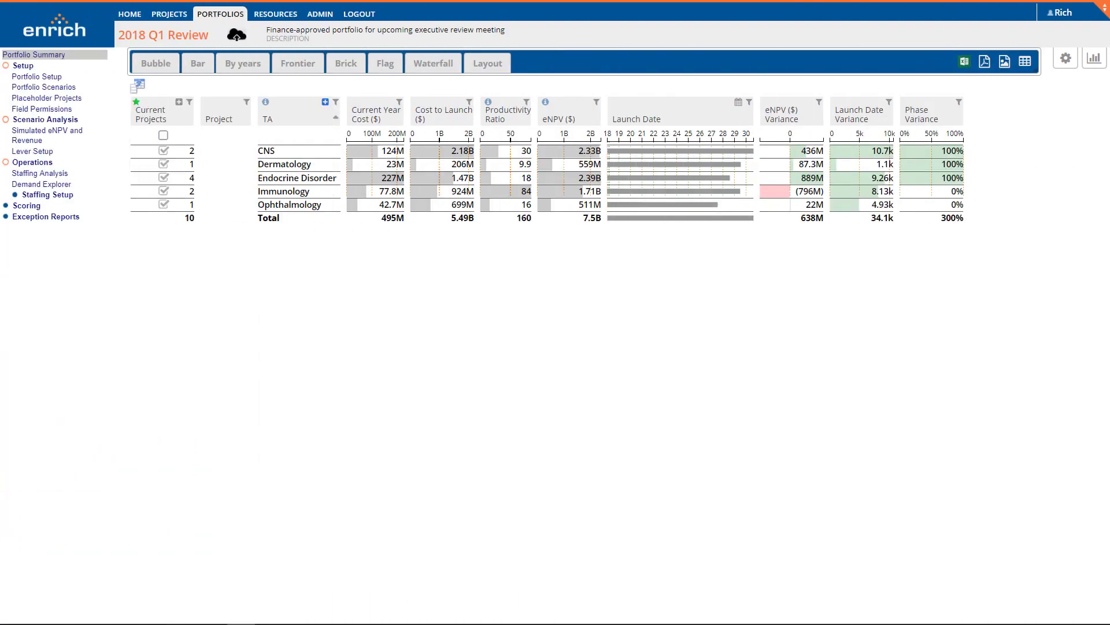
mouse_move(1068, 60)
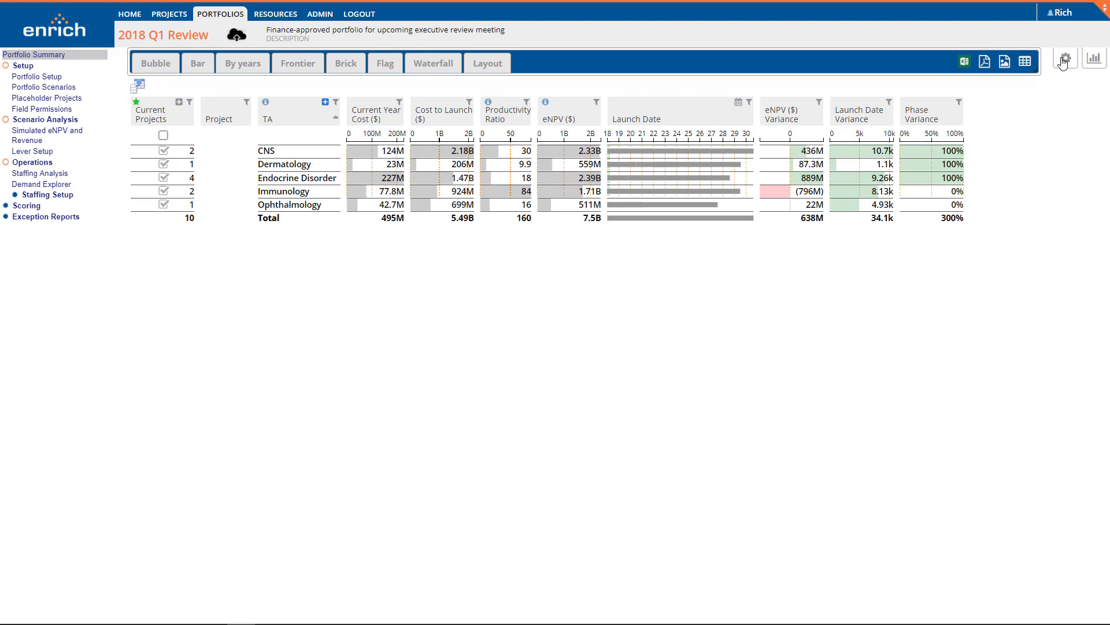
Set variance analysis to compare against specific snapshots from 2013-03-01 to 2018-03-01, then save and refresh.
click(1070, 61)
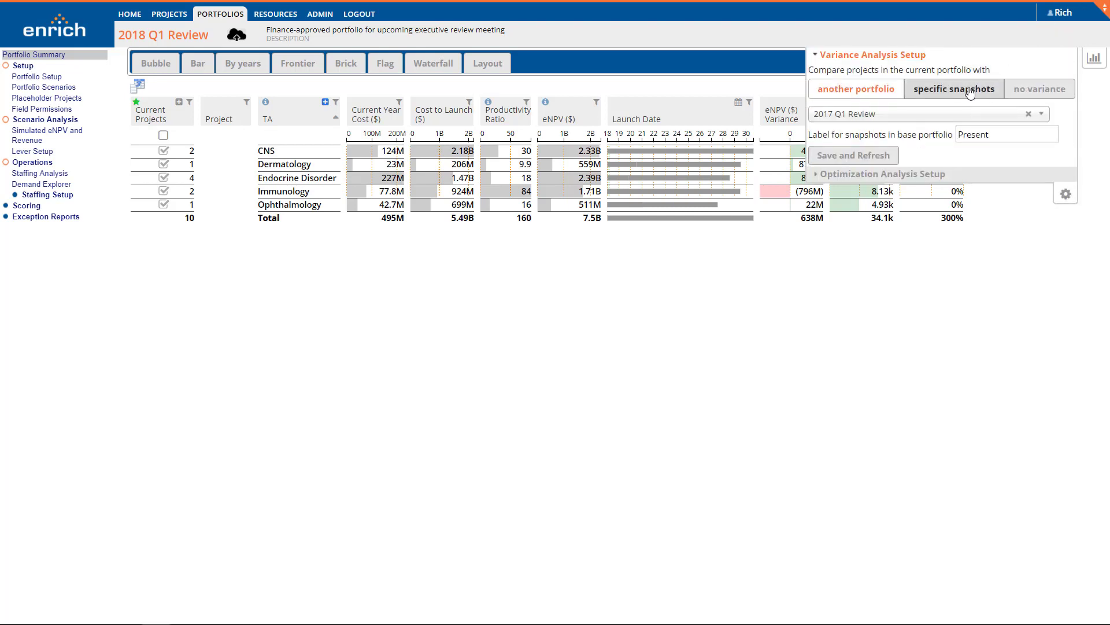
click(954, 89)
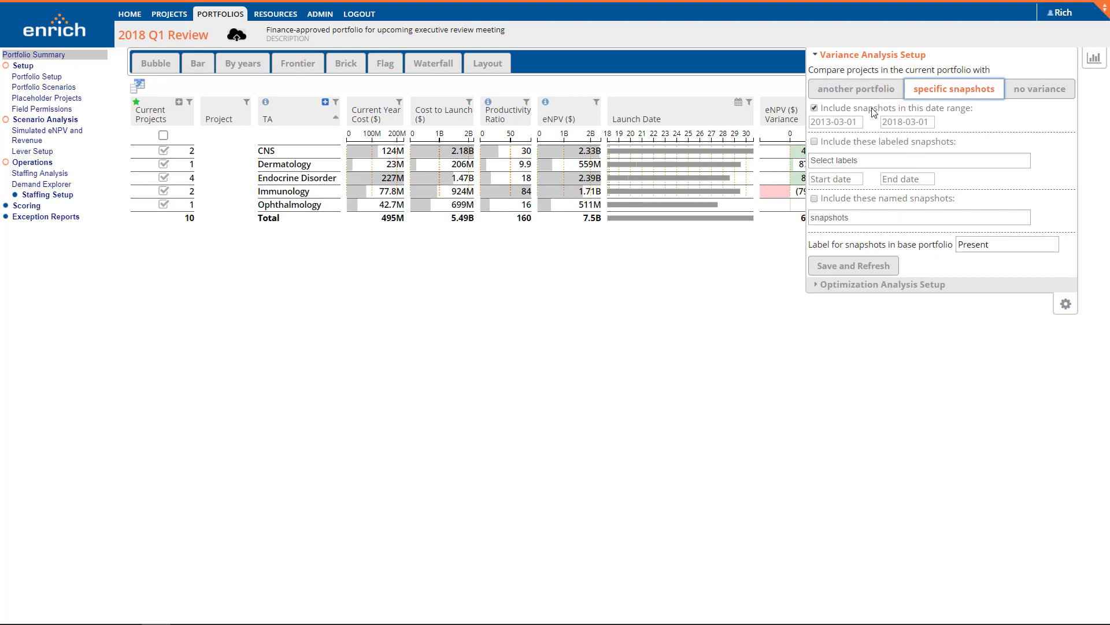
click(836, 122)
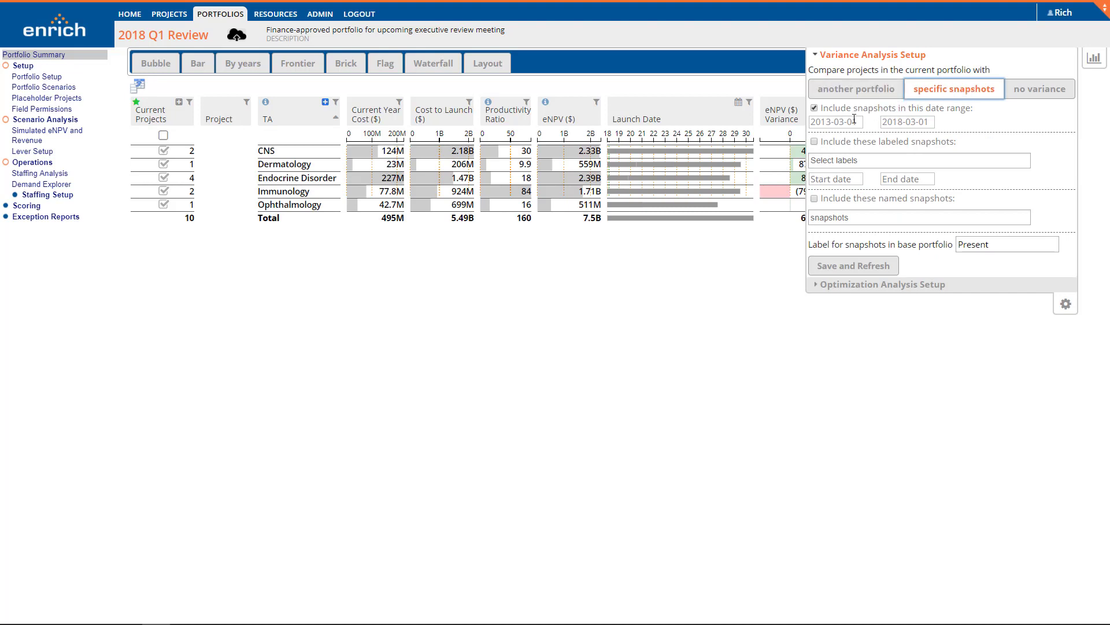
click(908, 122)
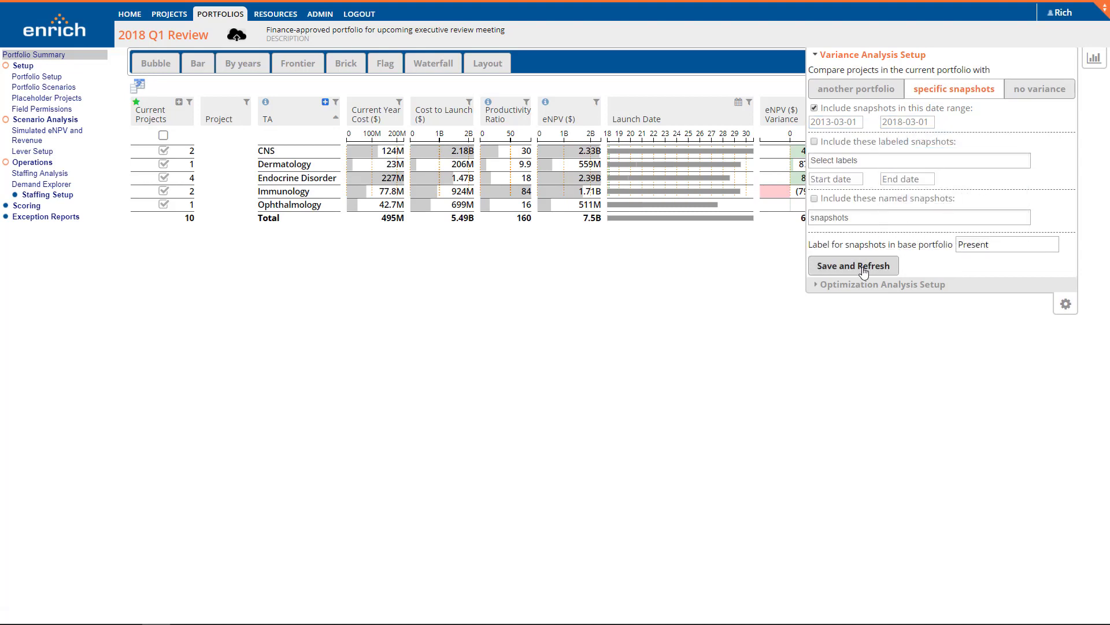
click(853, 266)
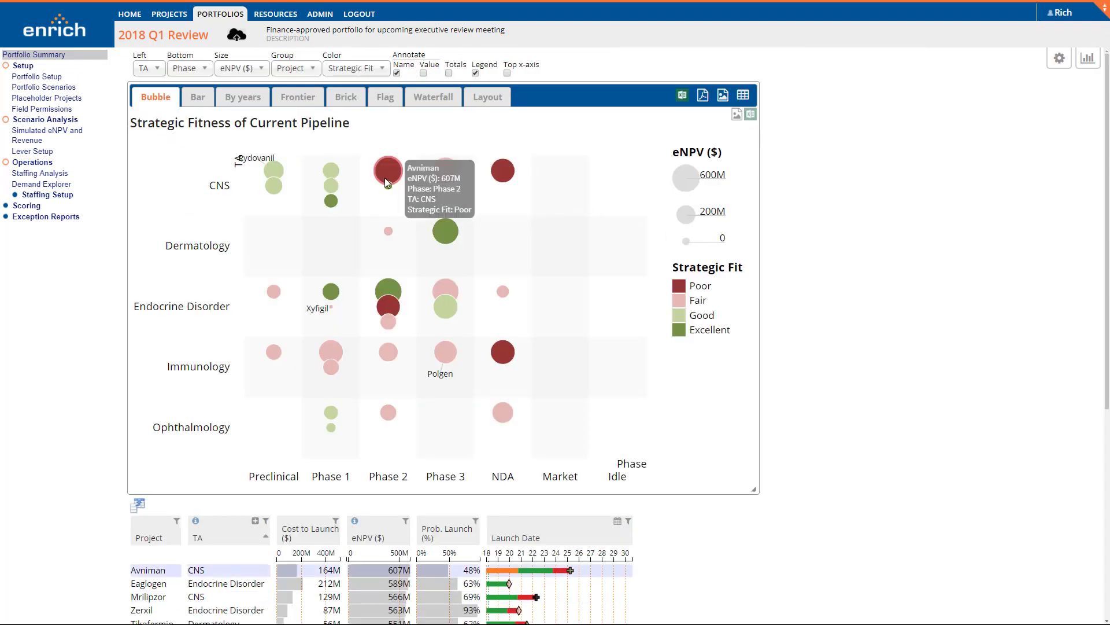
Open Avniman's project summary from its CNS Phase 2 bubble.
click(387, 173)
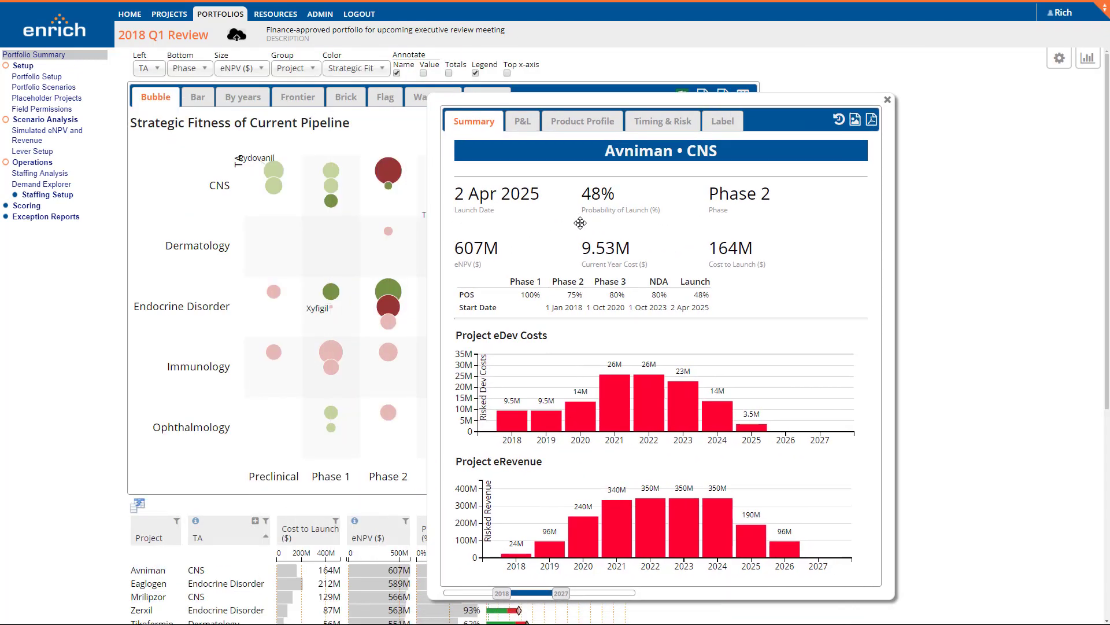
click(598, 192)
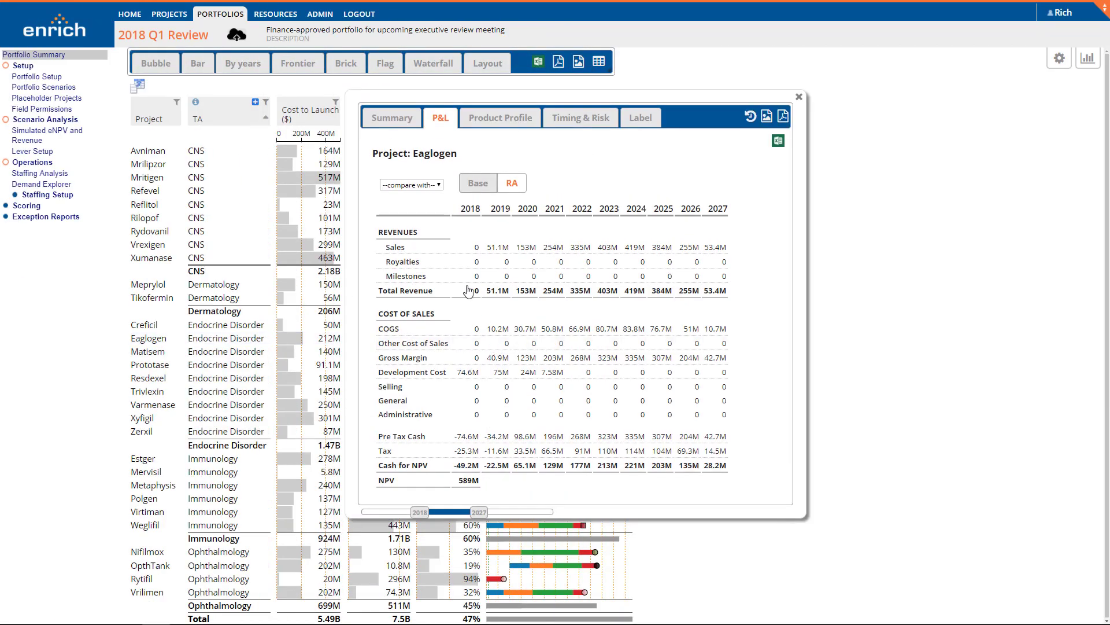
Chart Eaglogen's Total Revenue history against every snapshot from May 2013 to January 2017.
click(412, 183)
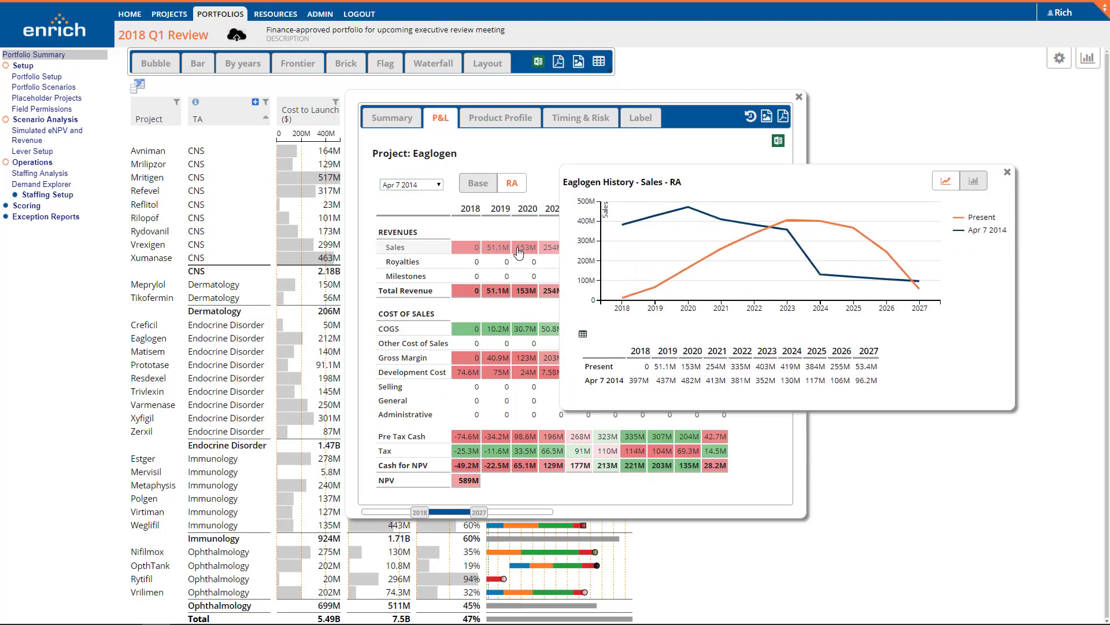
click(525, 290)
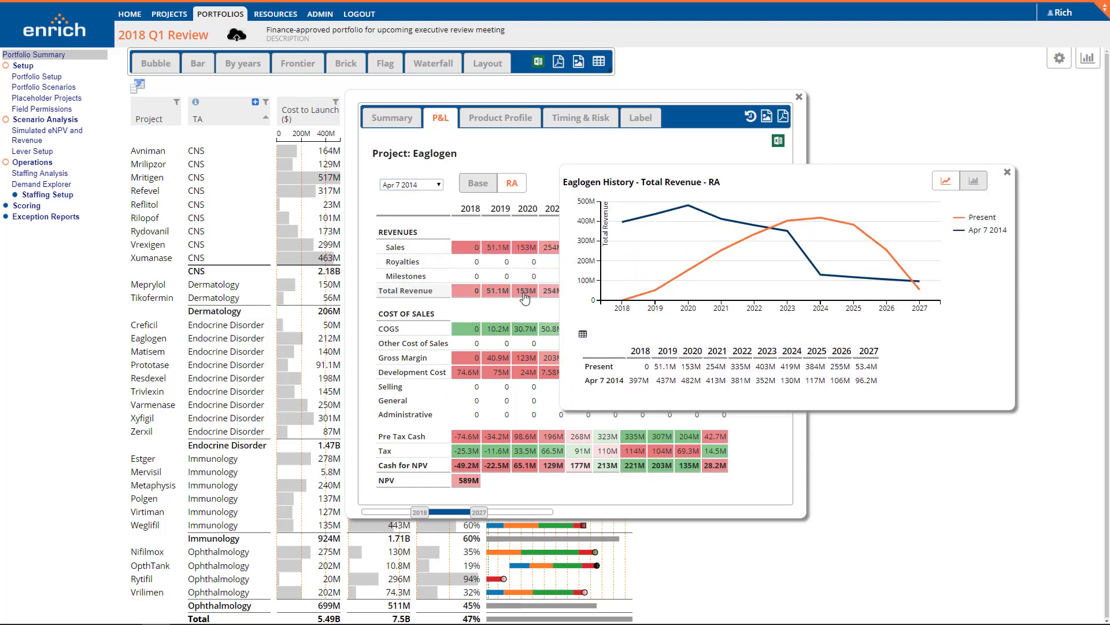
click(410, 184)
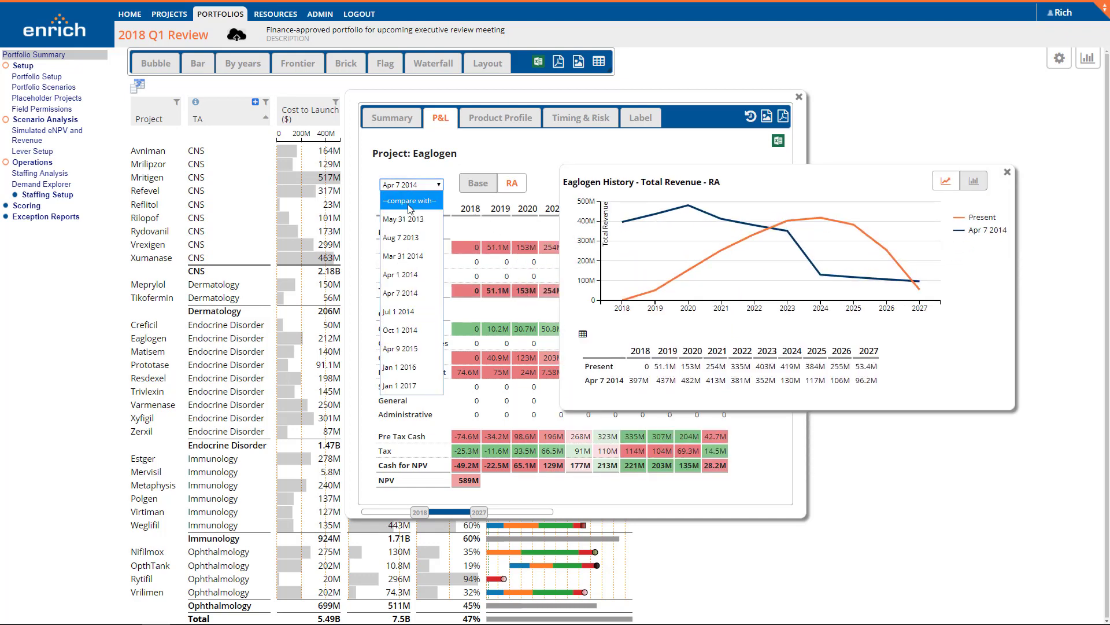
click(412, 200)
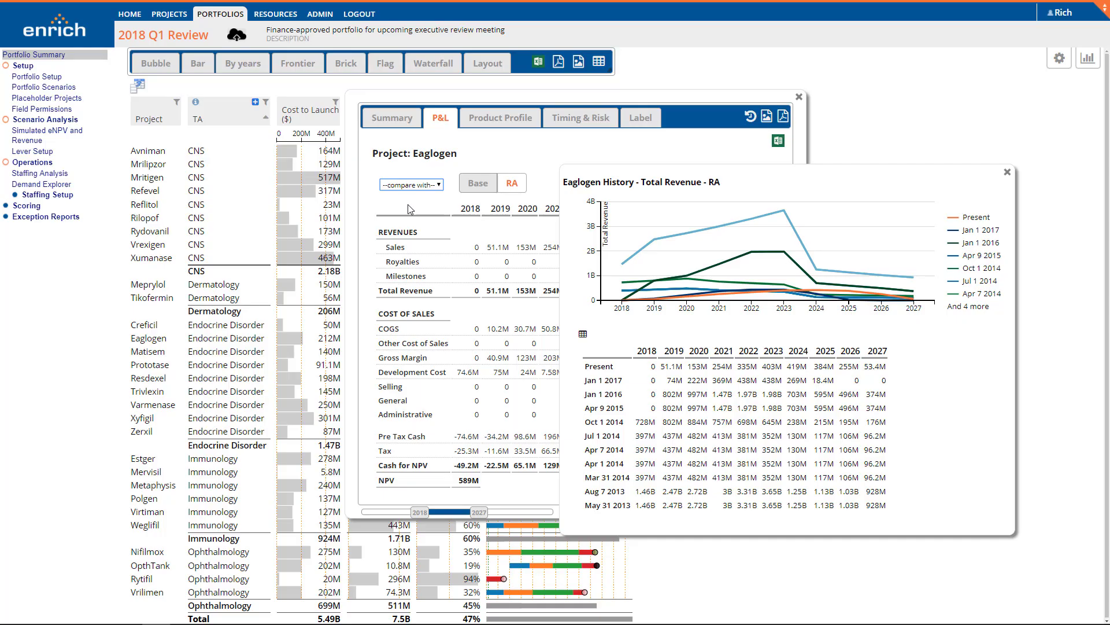
mouse_move(541, 185)
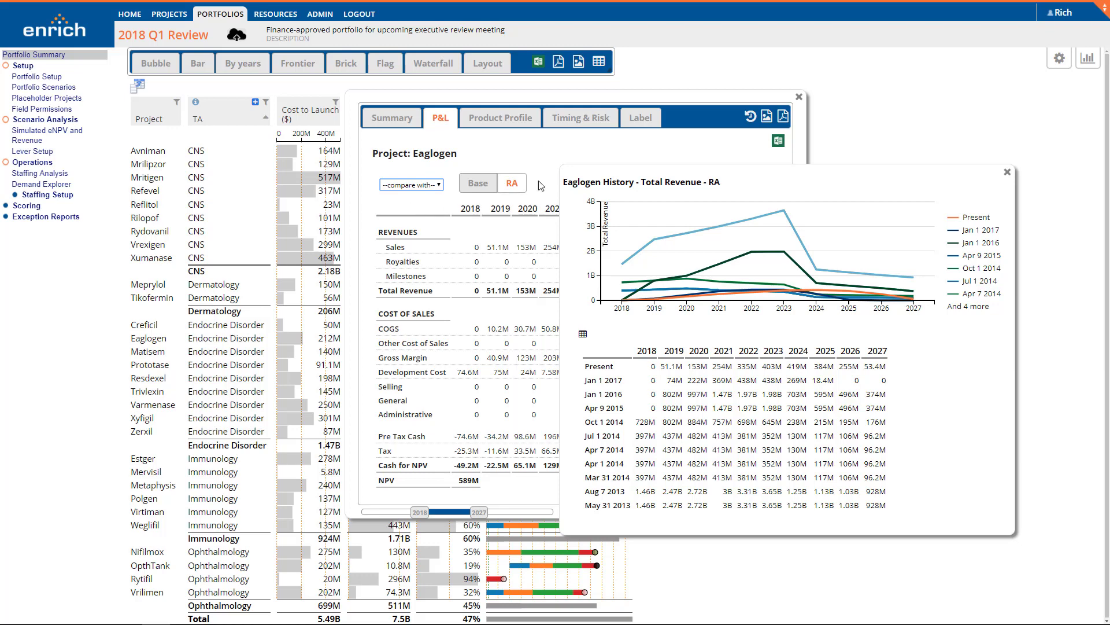